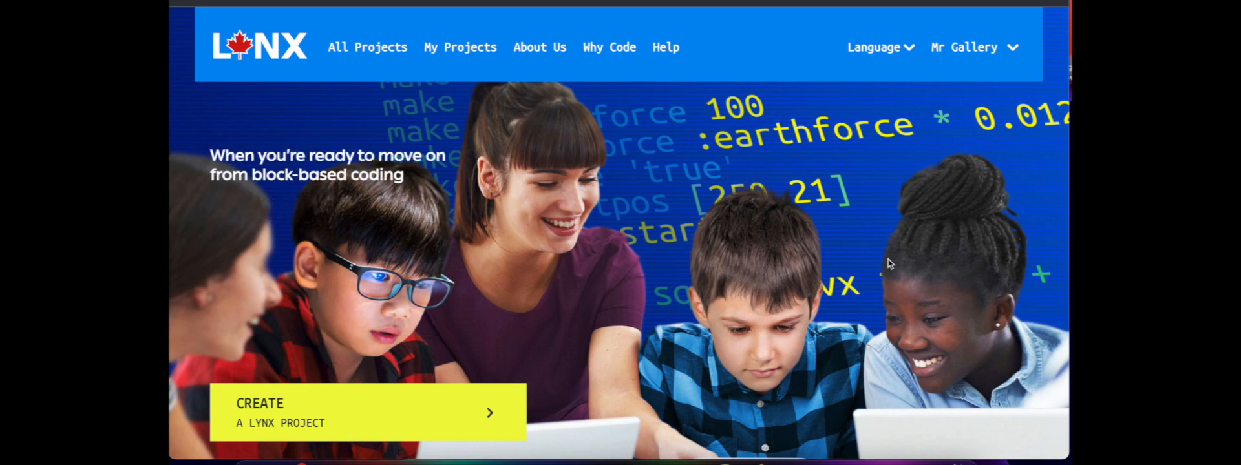
mouse_move(988, 82)
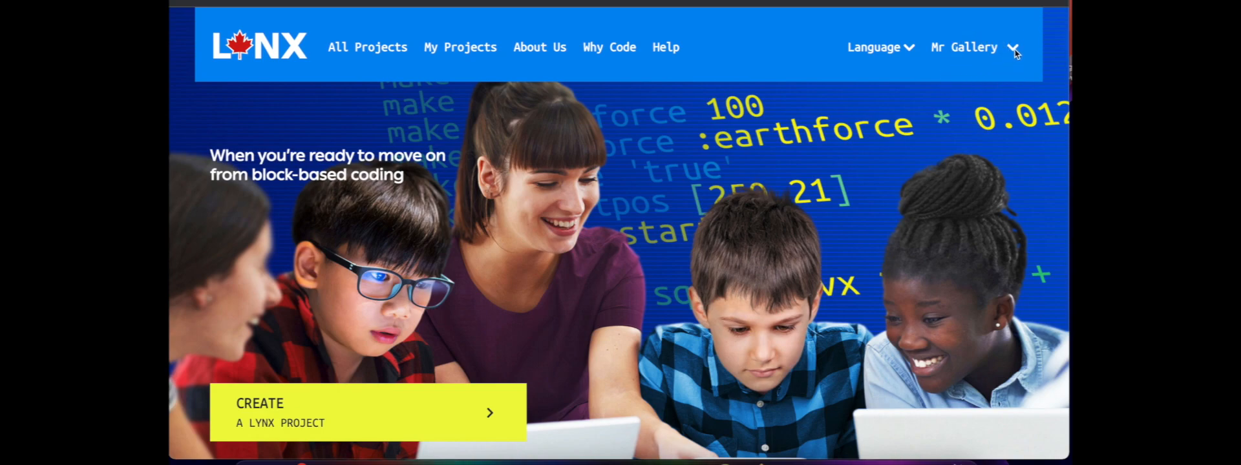
Open the Mr Gallery account menu from the top navigation bar.
left_click(964, 46)
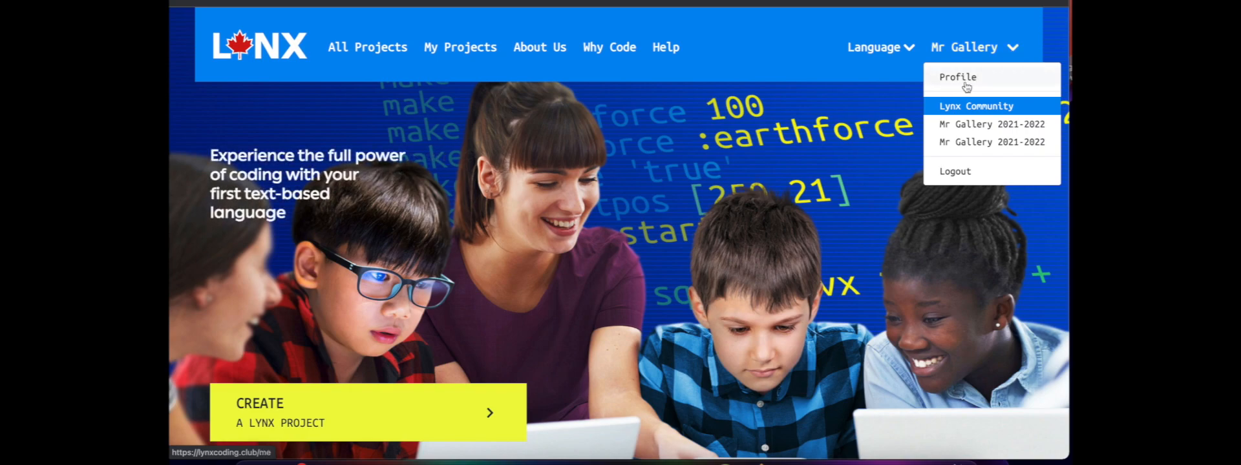
mouse_move(992, 111)
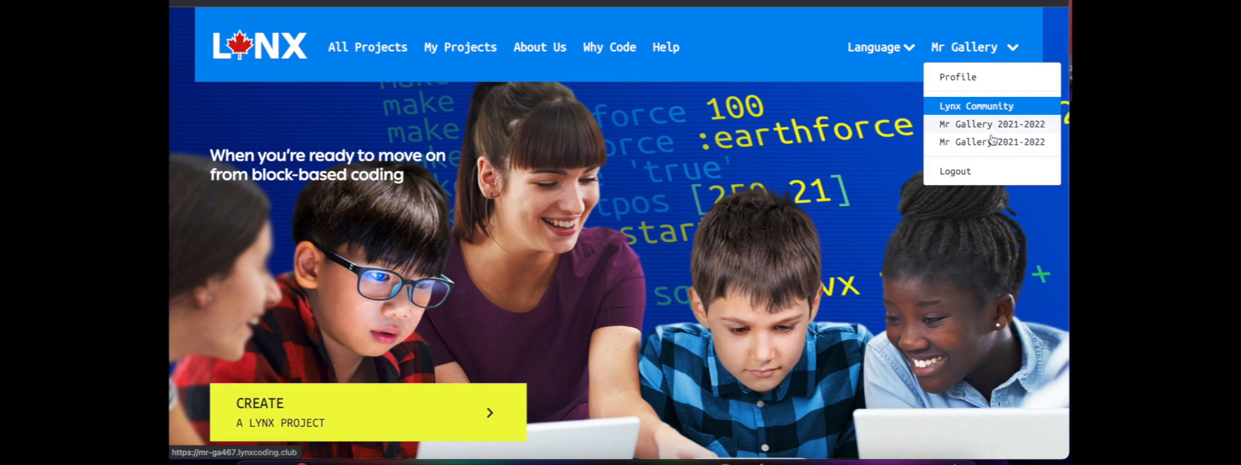
mouse_move(991, 119)
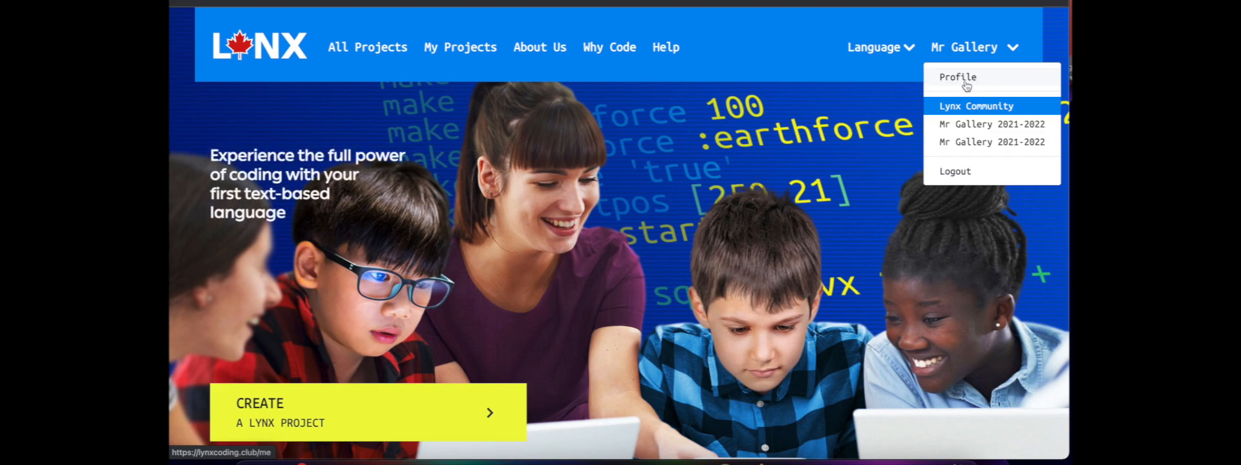
Go to the profile edit page and bring the Schools/Clubs section into view.
left_click(958, 76)
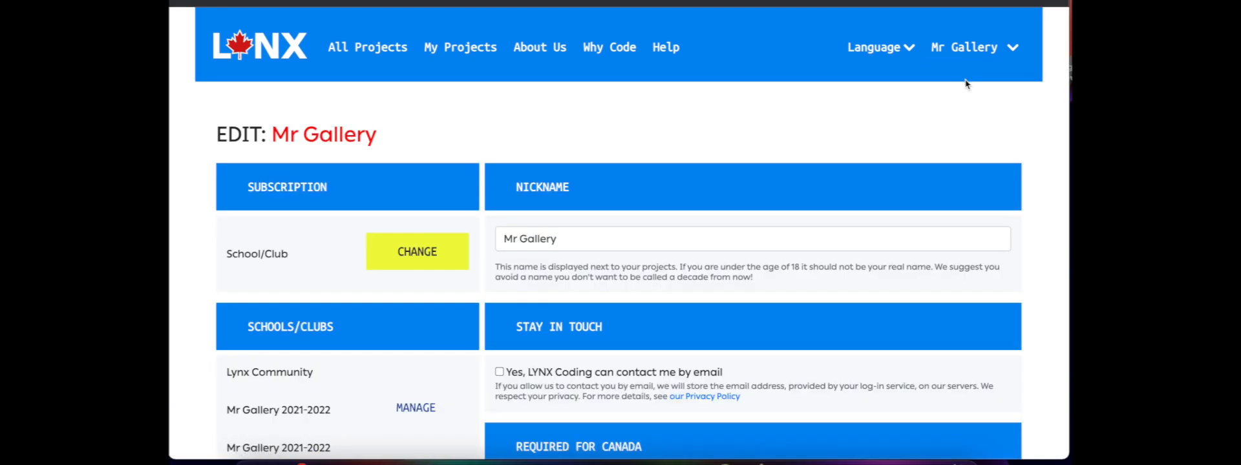
scroll("down", 3)
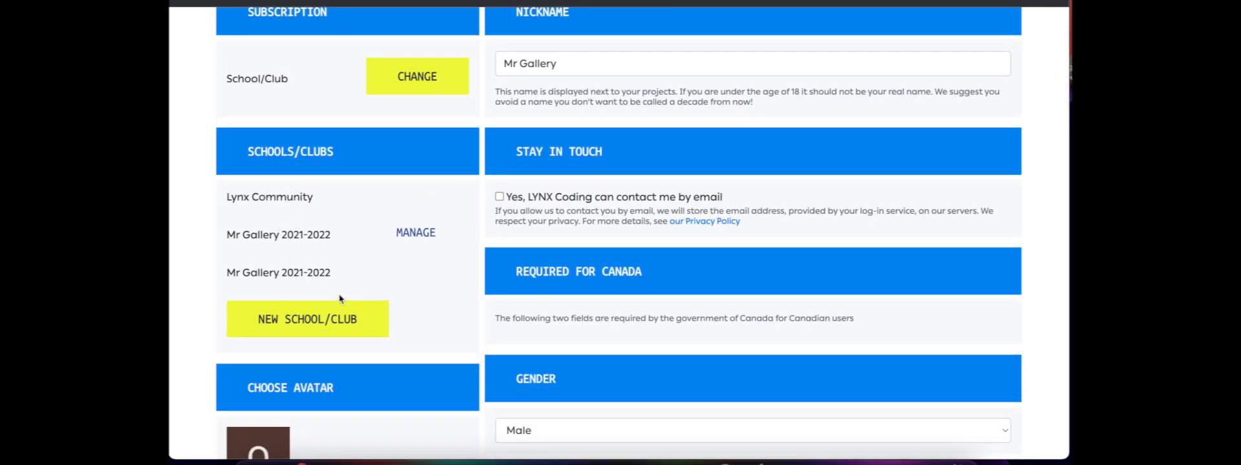
mouse_move(276, 323)
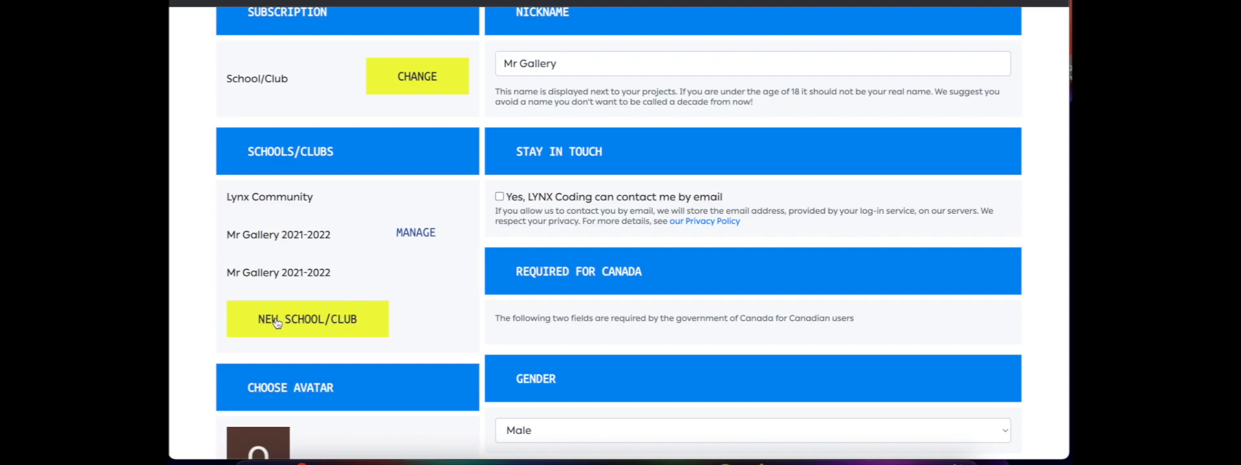
Create a new club named 'The Secret Path Project' and save it.
left_click(307, 319)
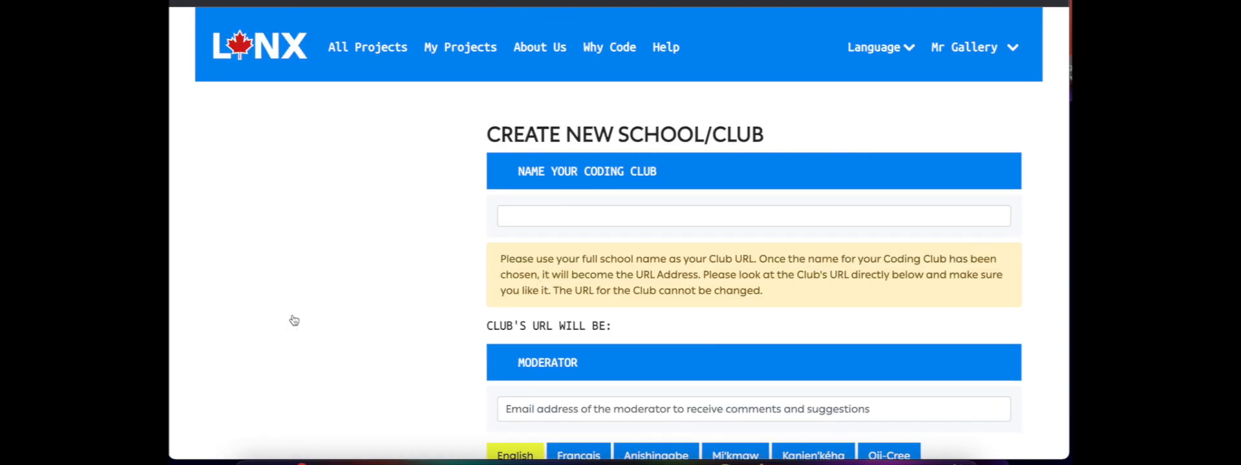
left_click(752, 216)
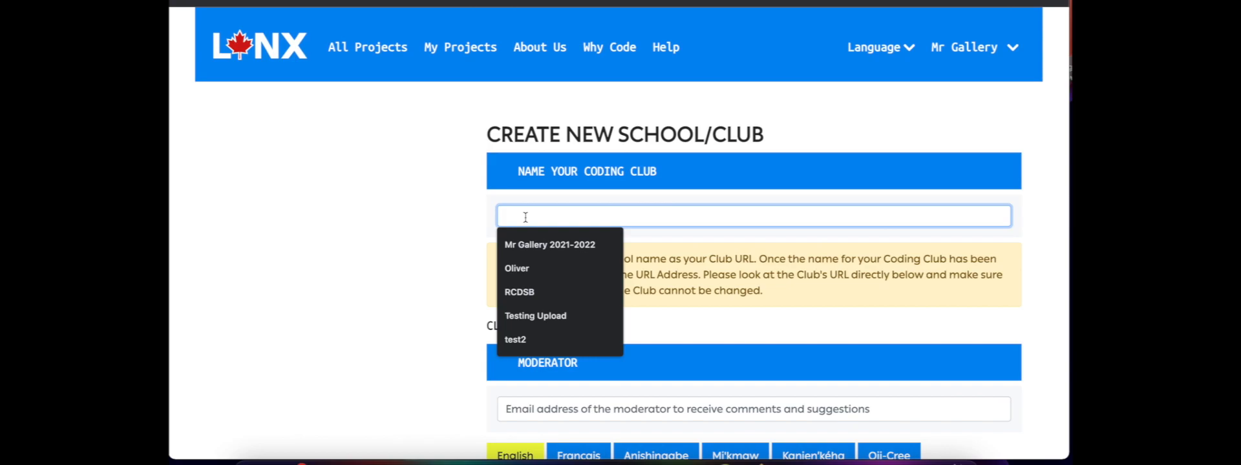
type("The Secret Path Project")
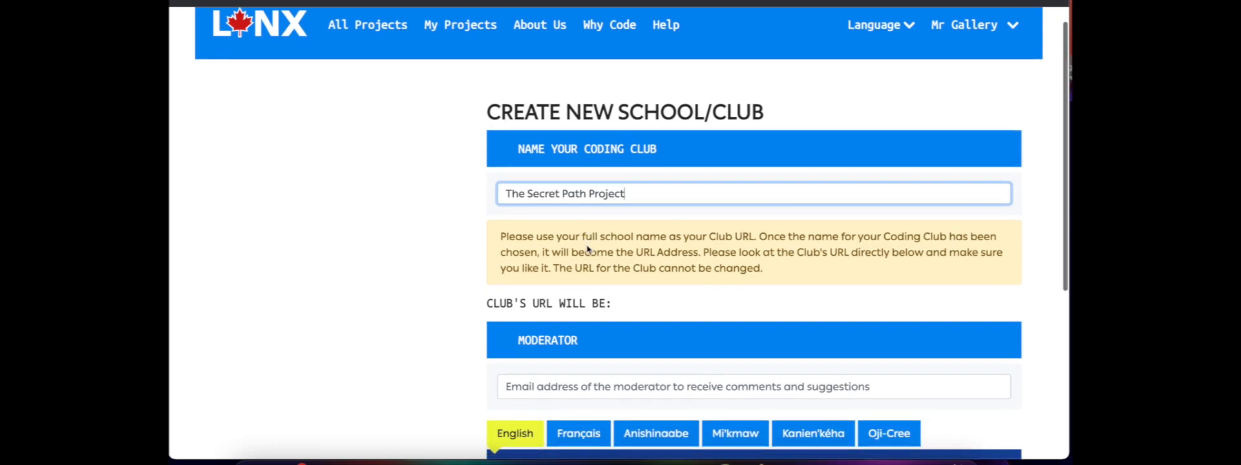
scroll("down", 3)
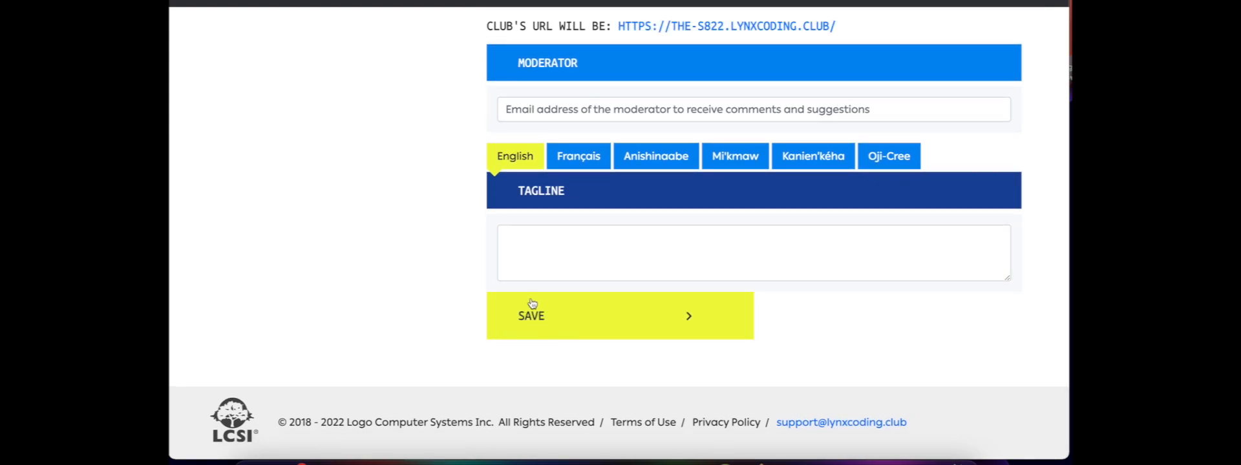
left_click(530, 315)
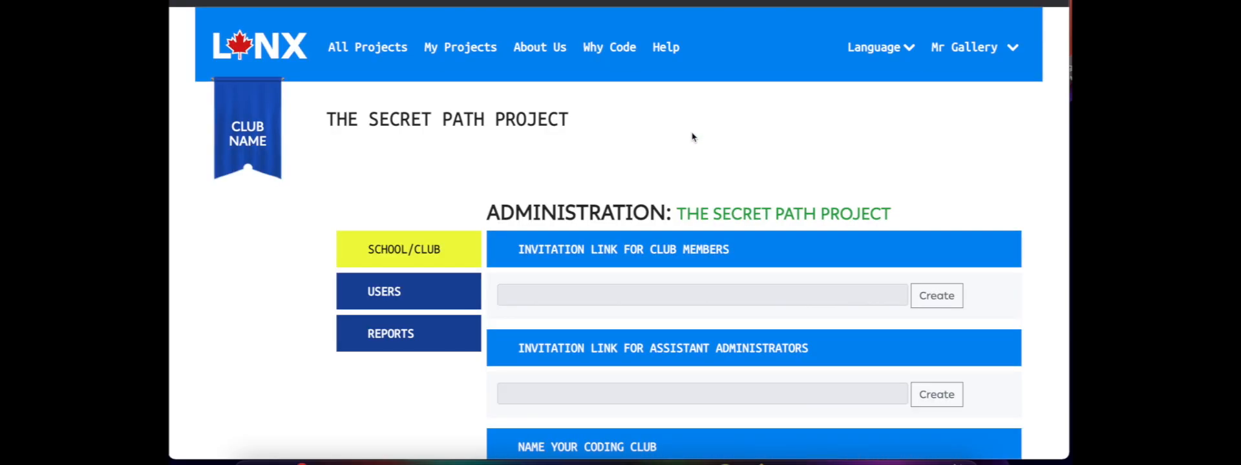
mouse_move(535, 216)
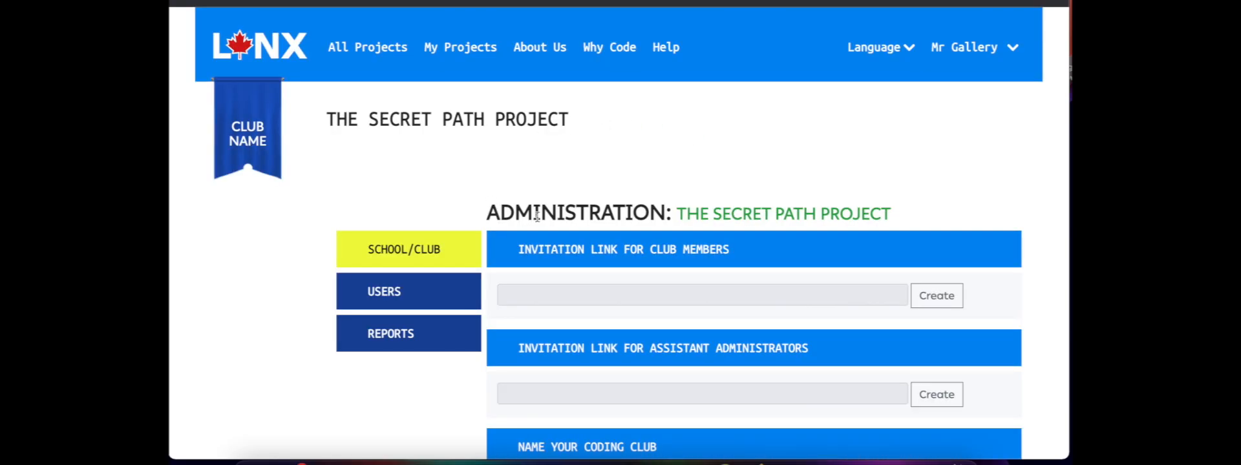
Generate the club members' invitation link and copy it for sharing.
scroll("down", 3)
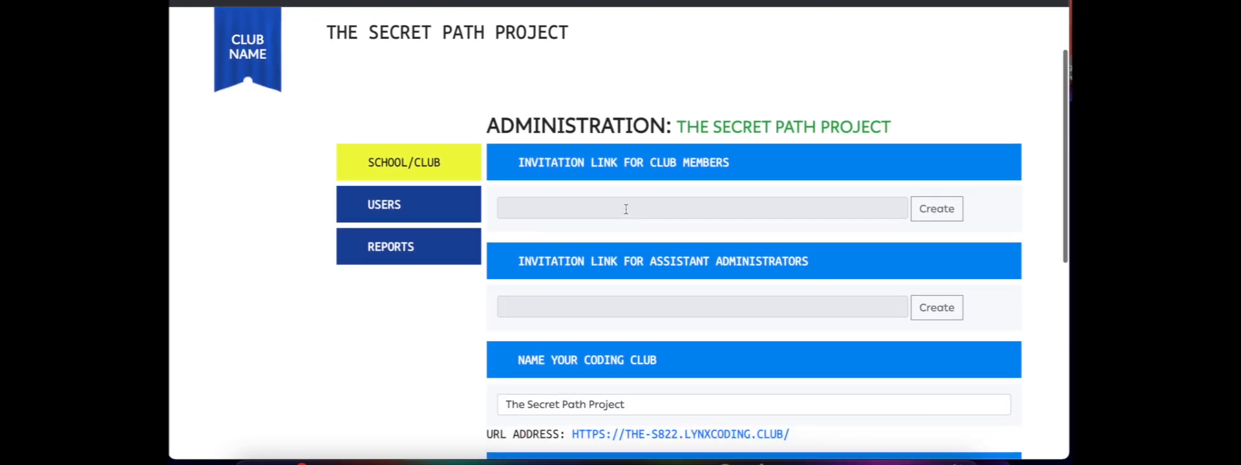
mouse_move(683, 175)
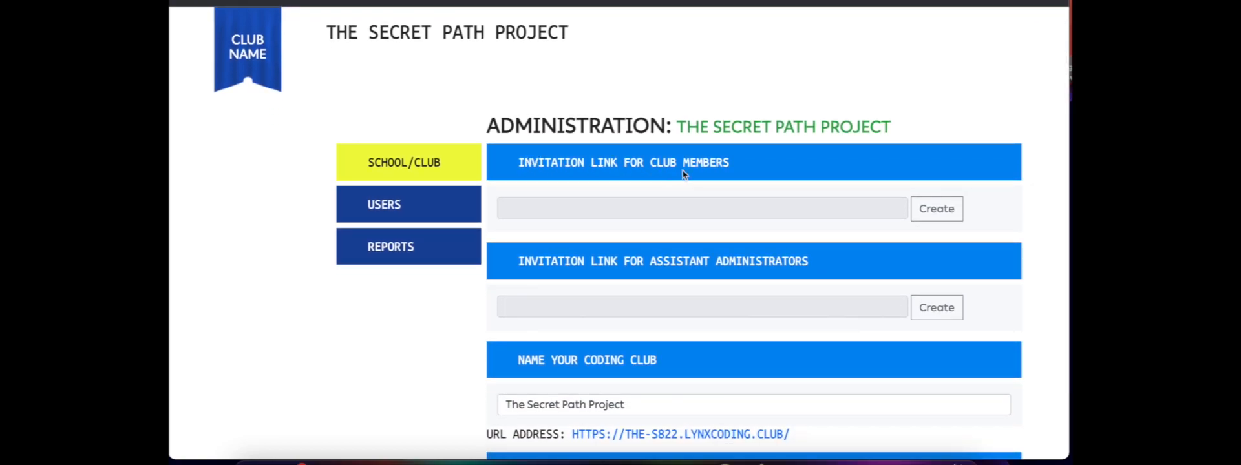
mouse_move(647, 165)
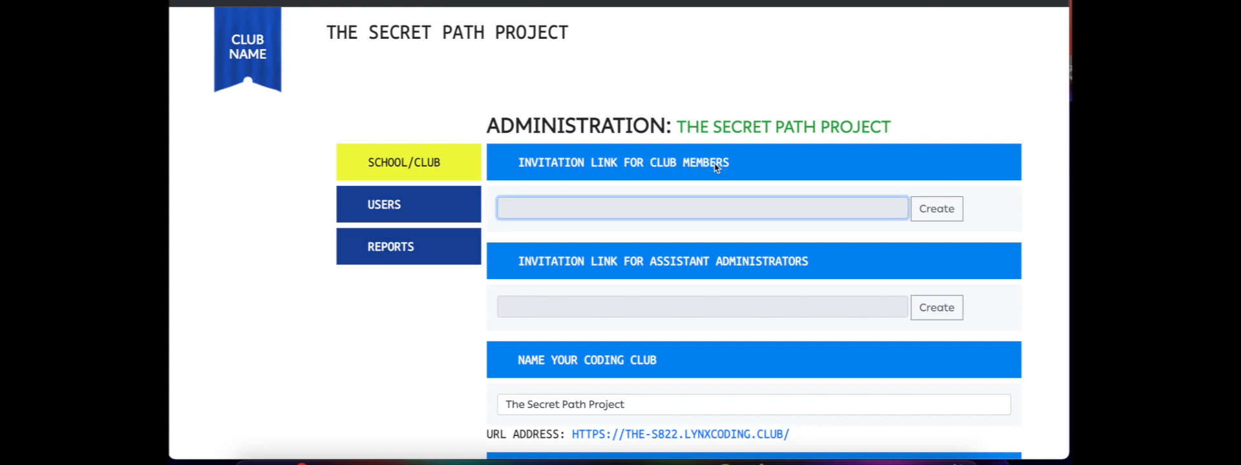
mouse_move(662, 180)
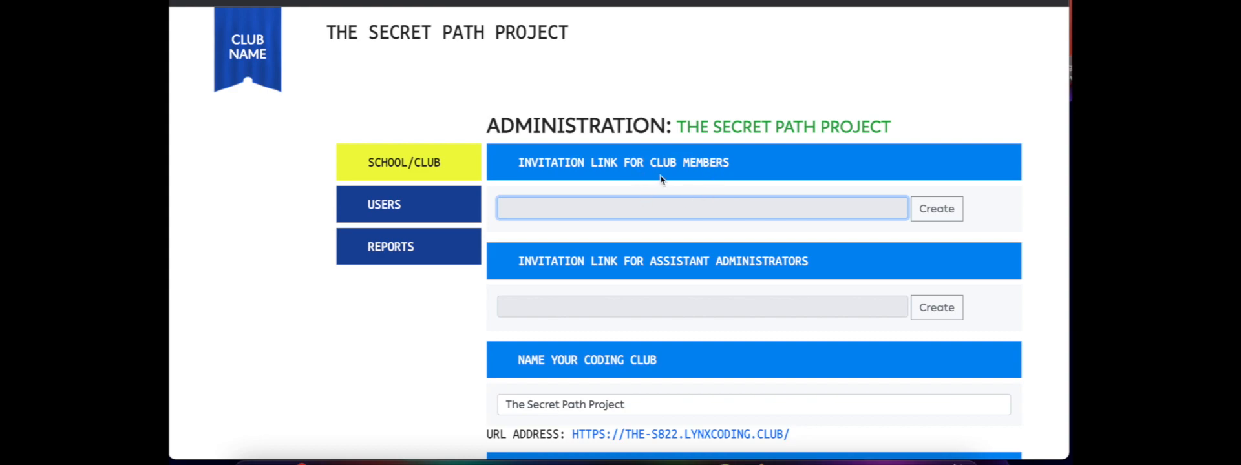
left_click(936, 208)
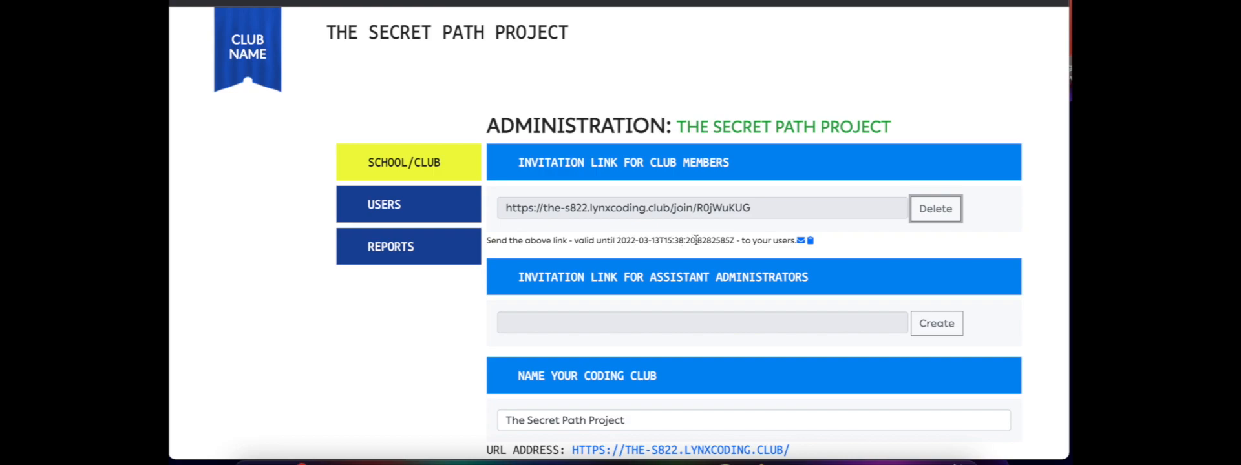
mouse_move(676, 253)
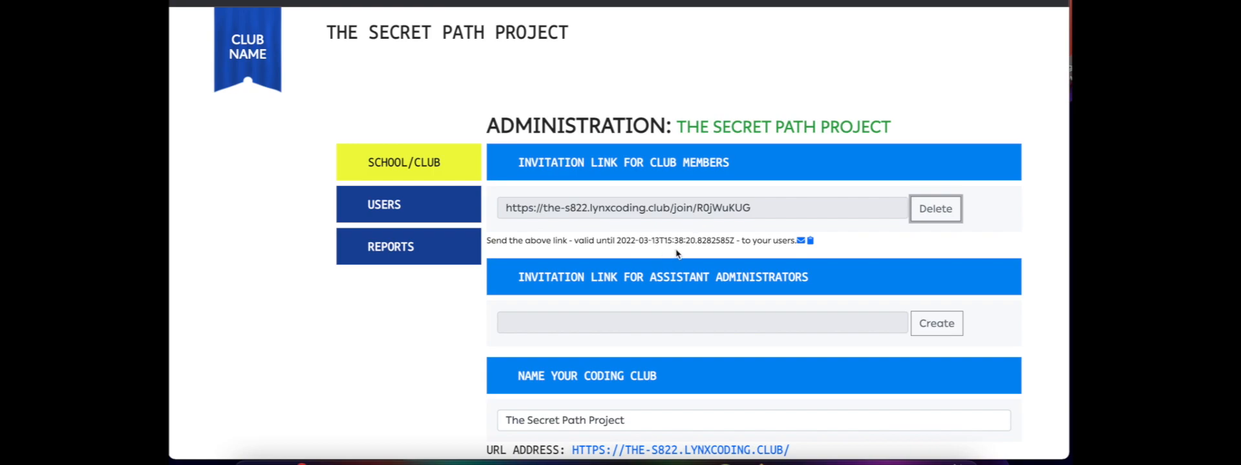
left_click(702, 207)
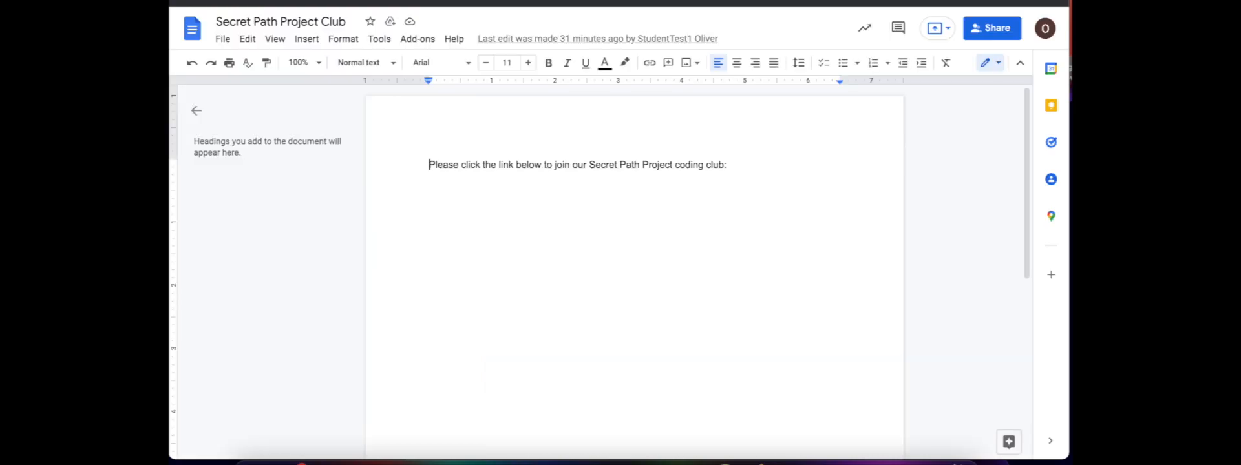
left_click(727, 164)
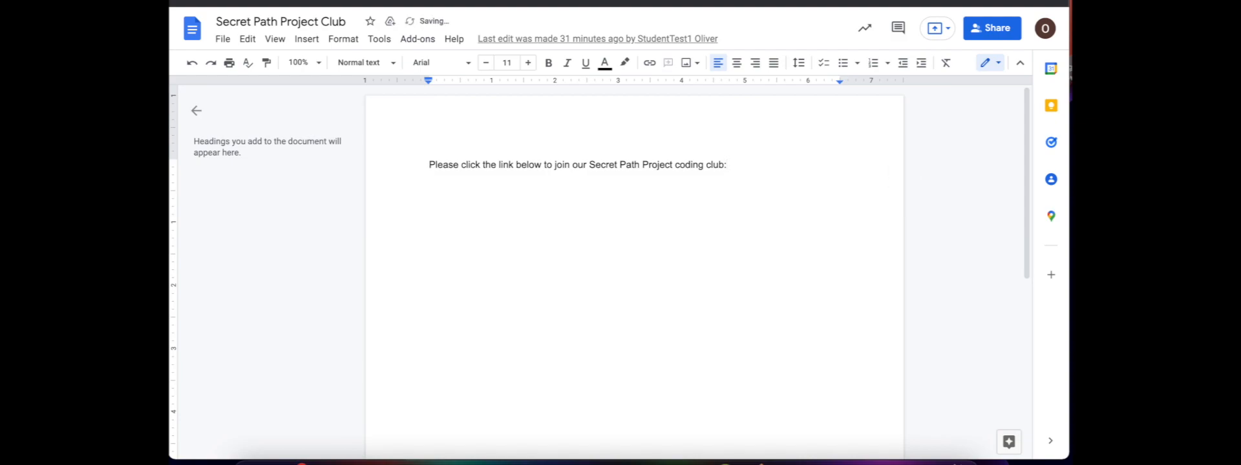
key("enter")
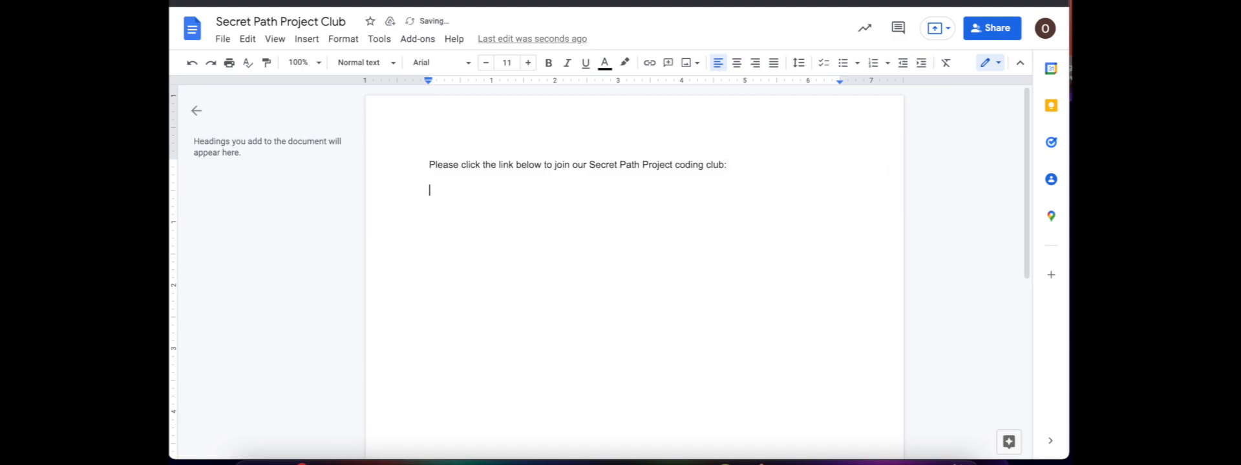
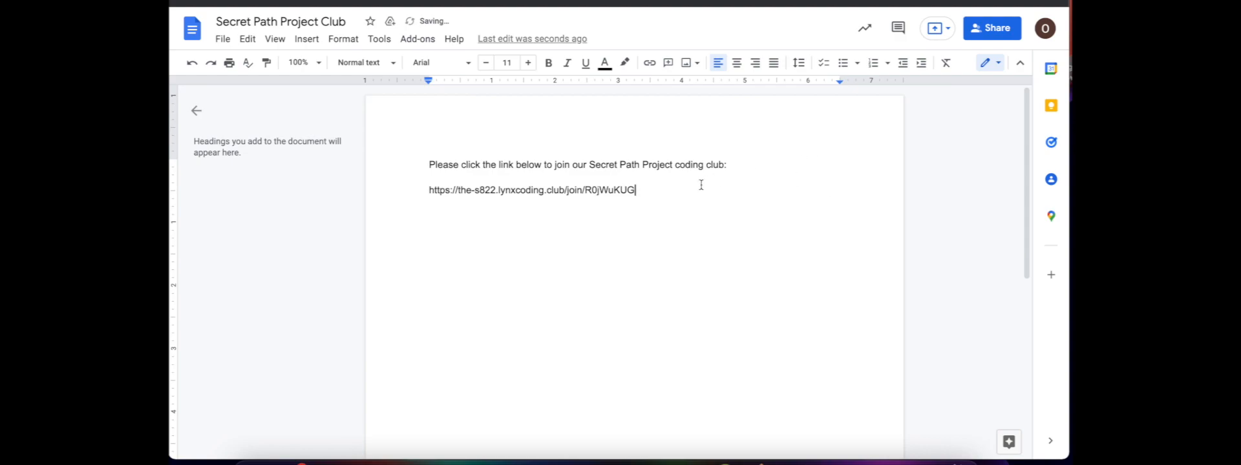
triple_click(531, 190)
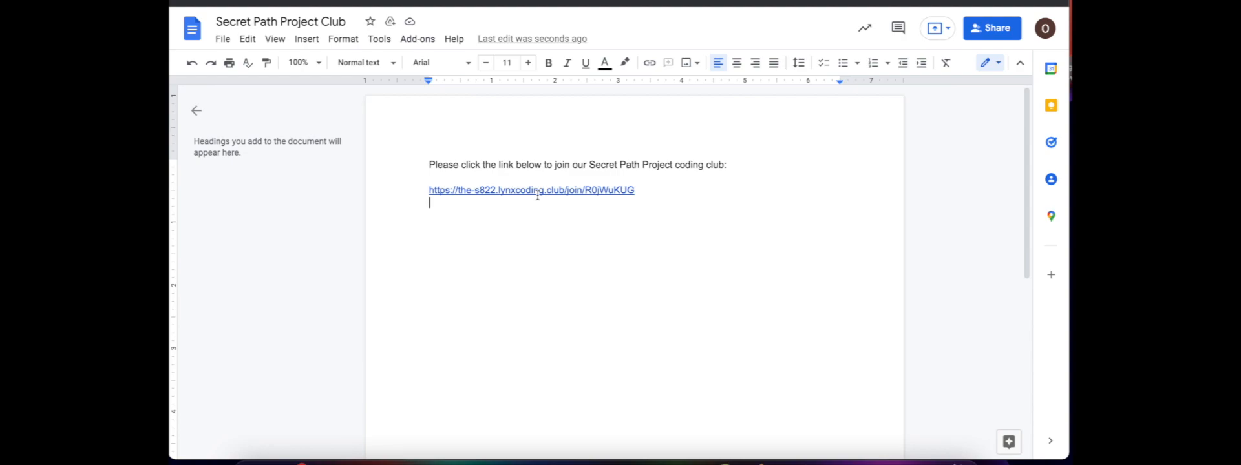
left_click(529, 190)
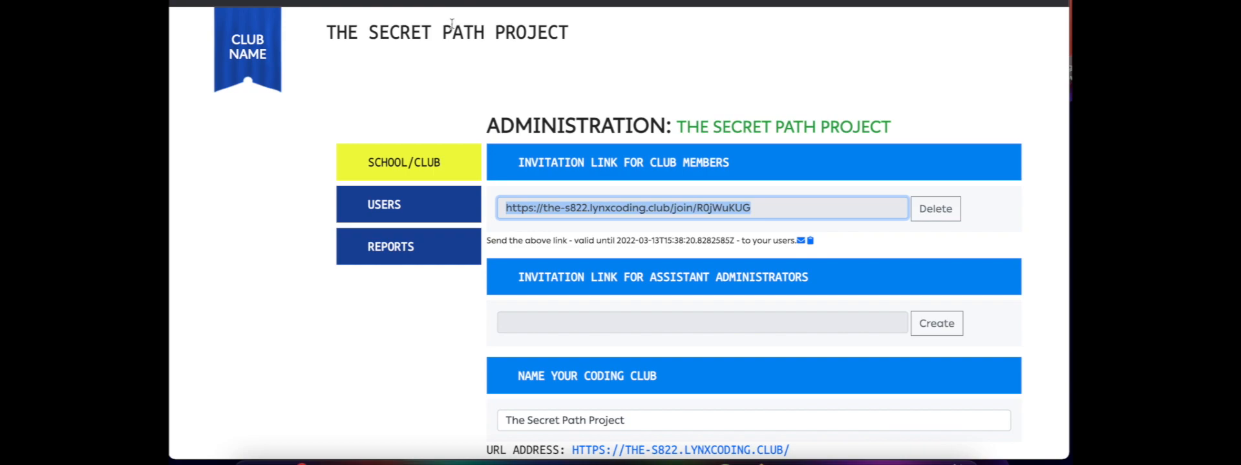
scroll("down", 3)
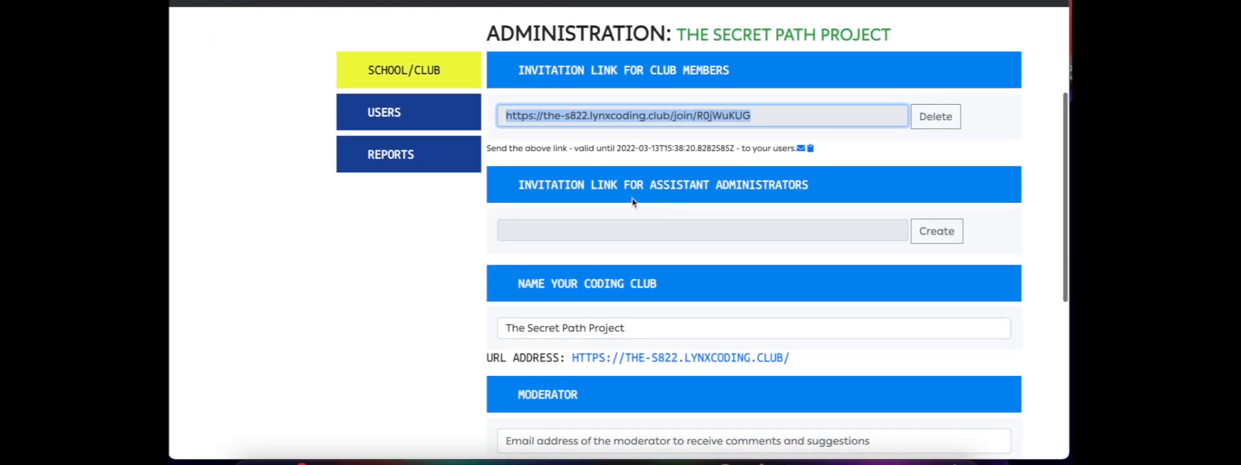
scroll("down", 3)
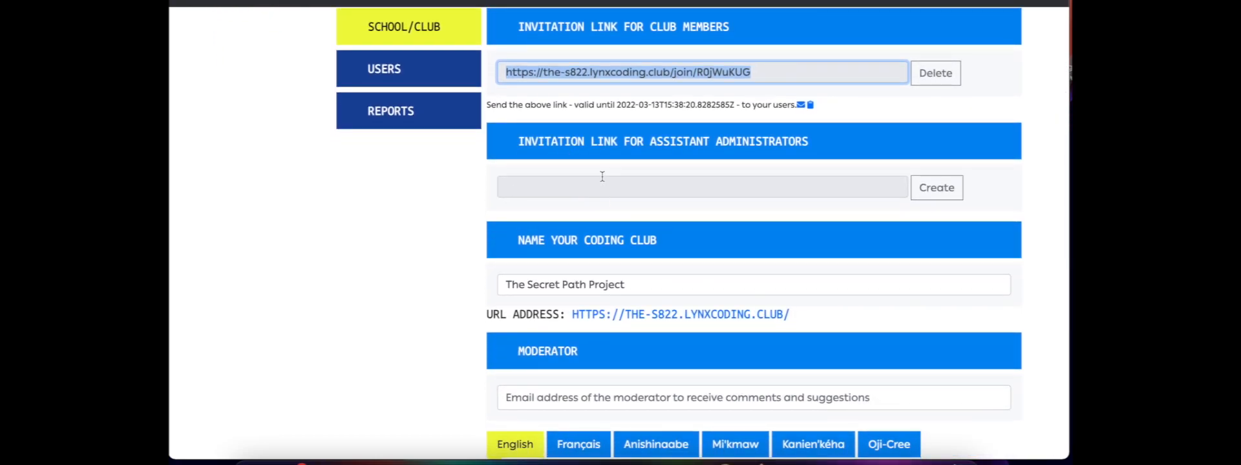
scroll("down", 3)
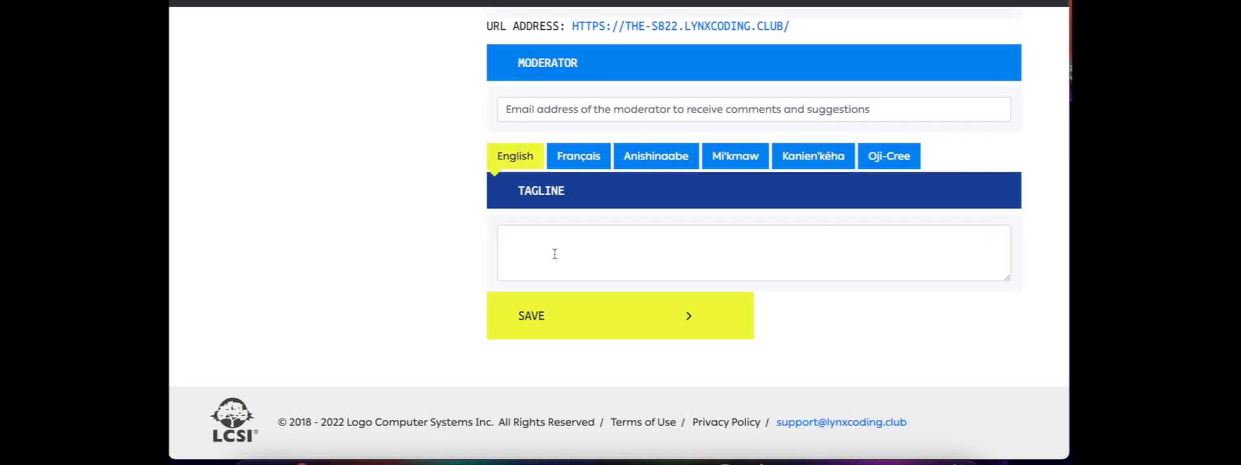
mouse_move(529, 317)
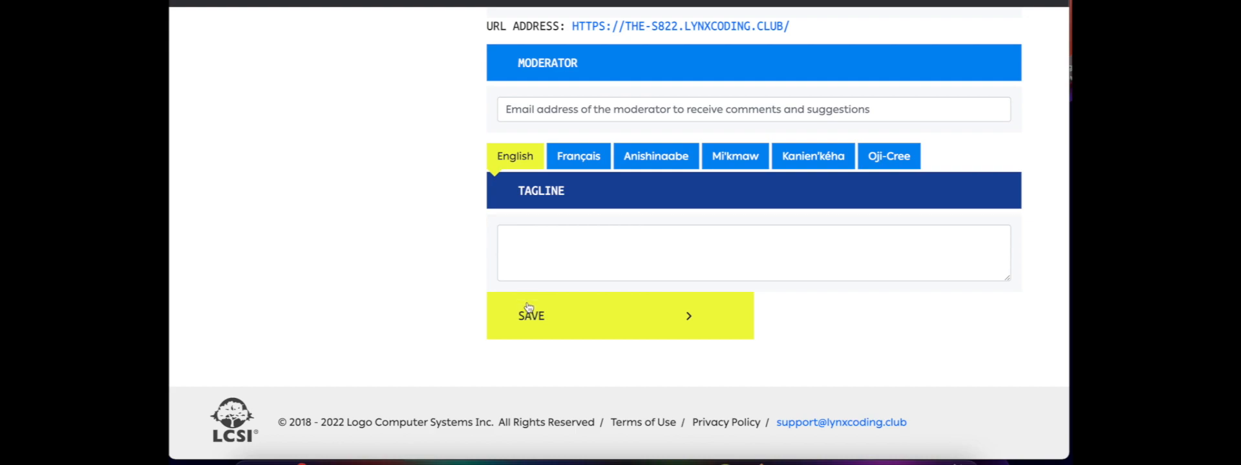
scroll("up", 3)
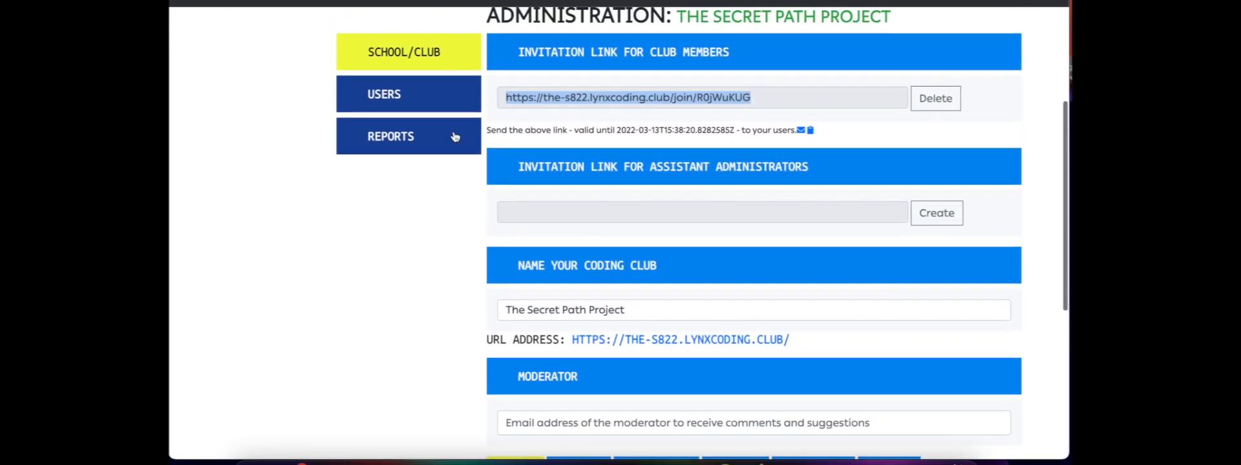
scroll("up", 3)
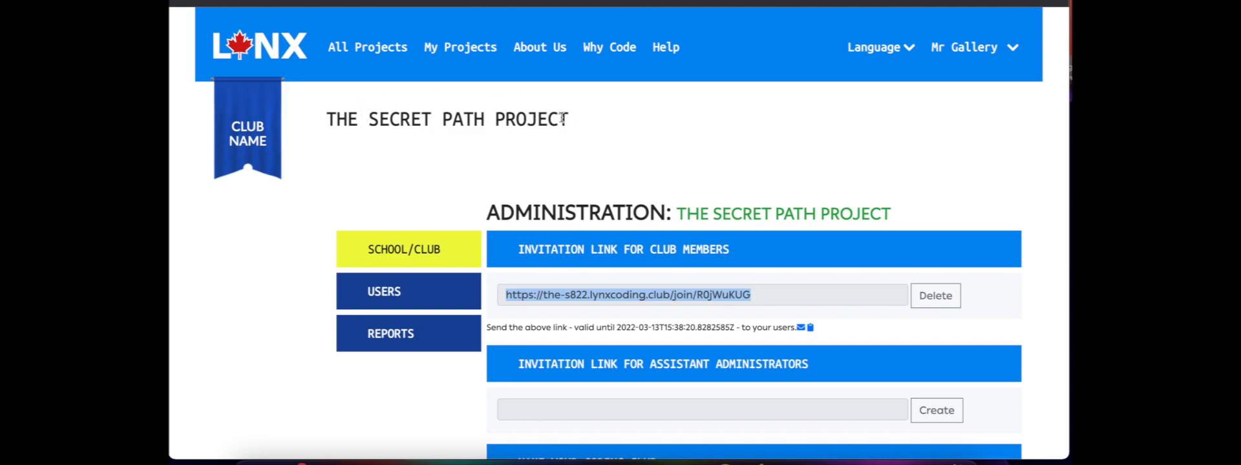
mouse_move(518, 137)
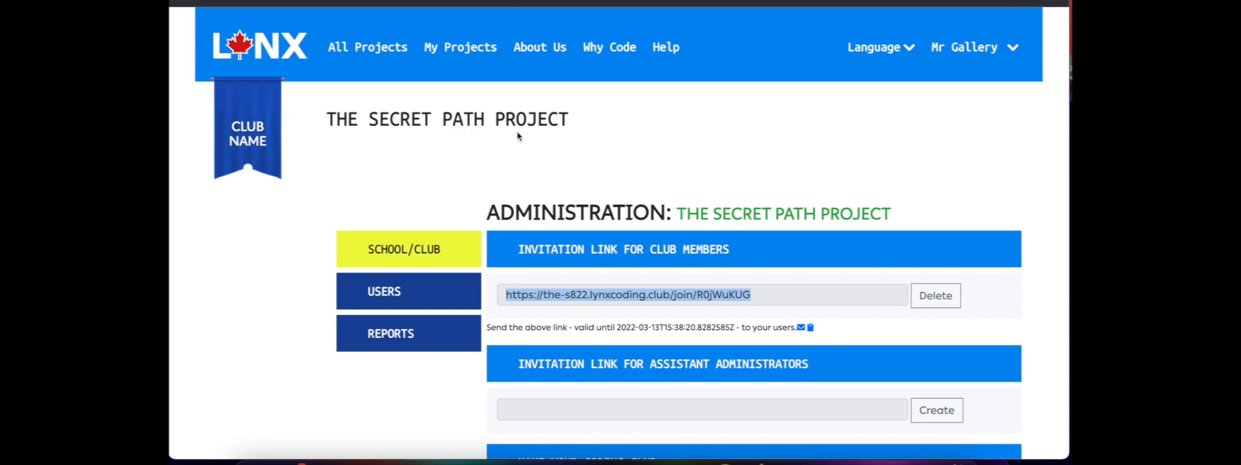
Switch to the Lynx Community account and browse its All Projects list.
left_click(365, 47)
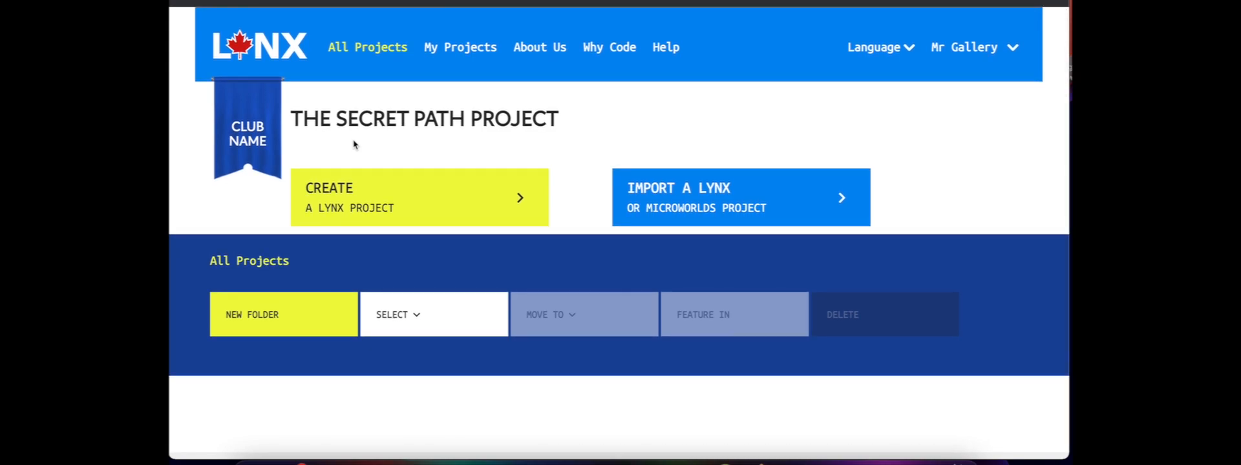
mouse_move(943, 94)
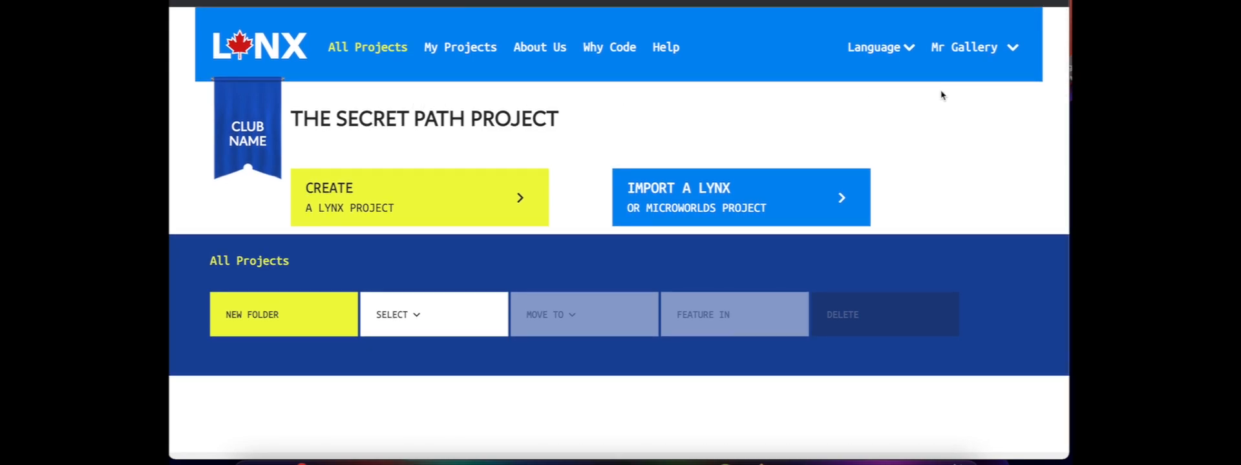
mouse_move(986, 30)
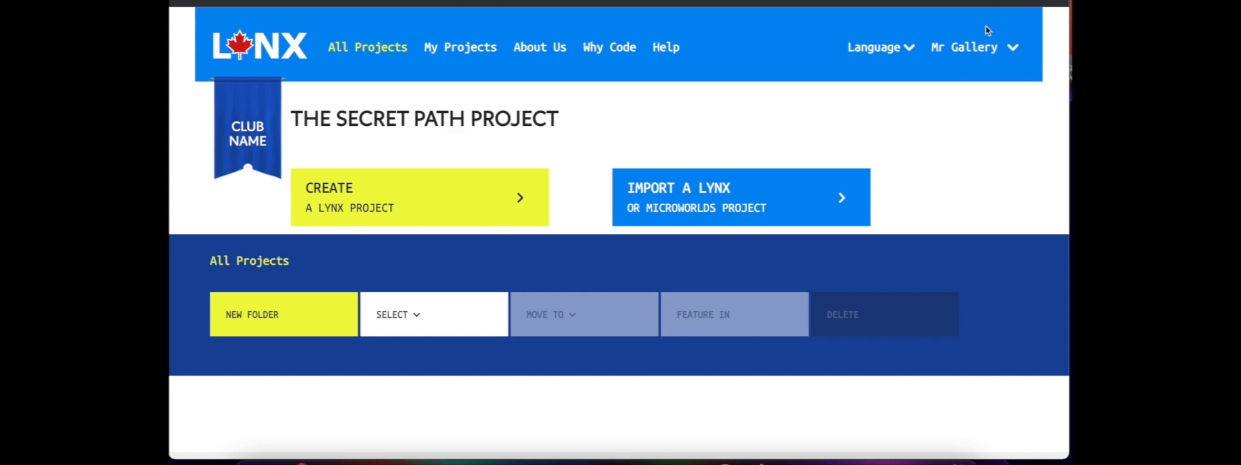
left_click(964, 47)
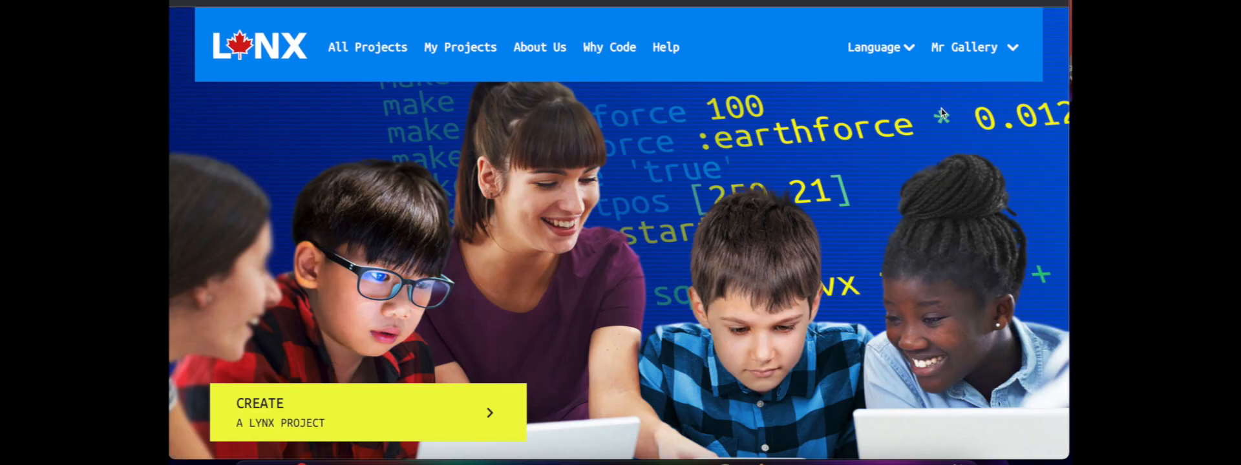
mouse_move(365, 48)
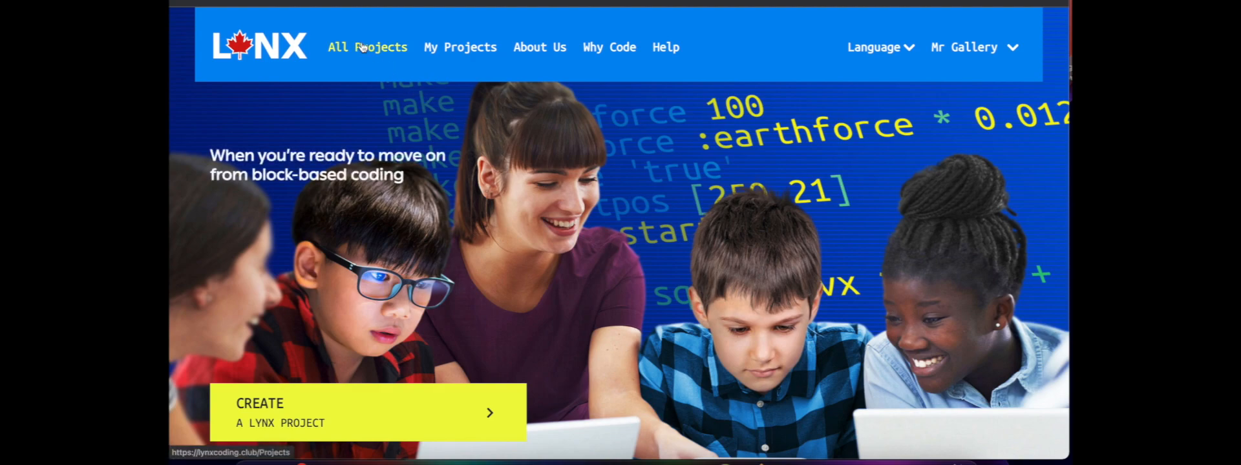
left_click(366, 47)
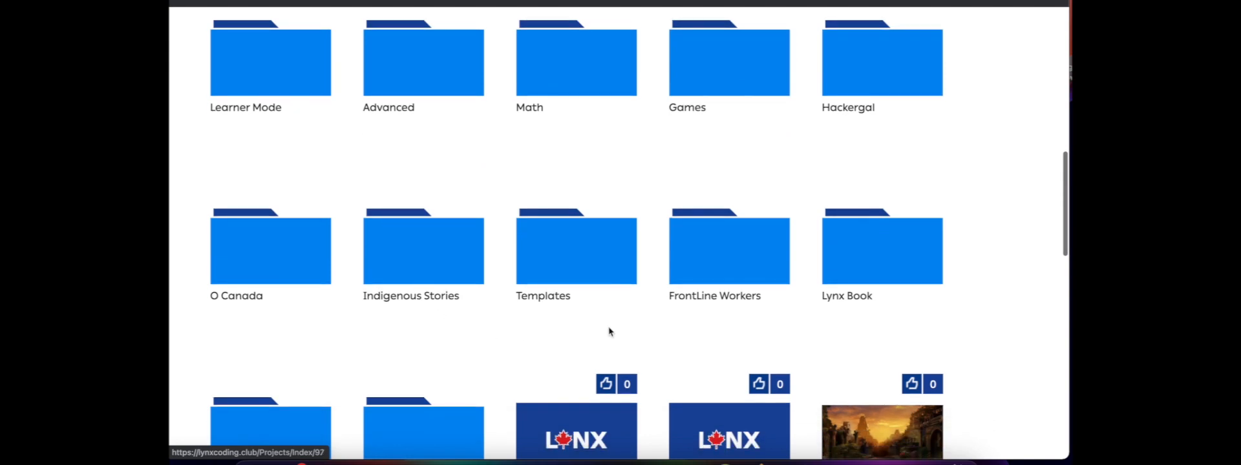
mouse_move(538, 255)
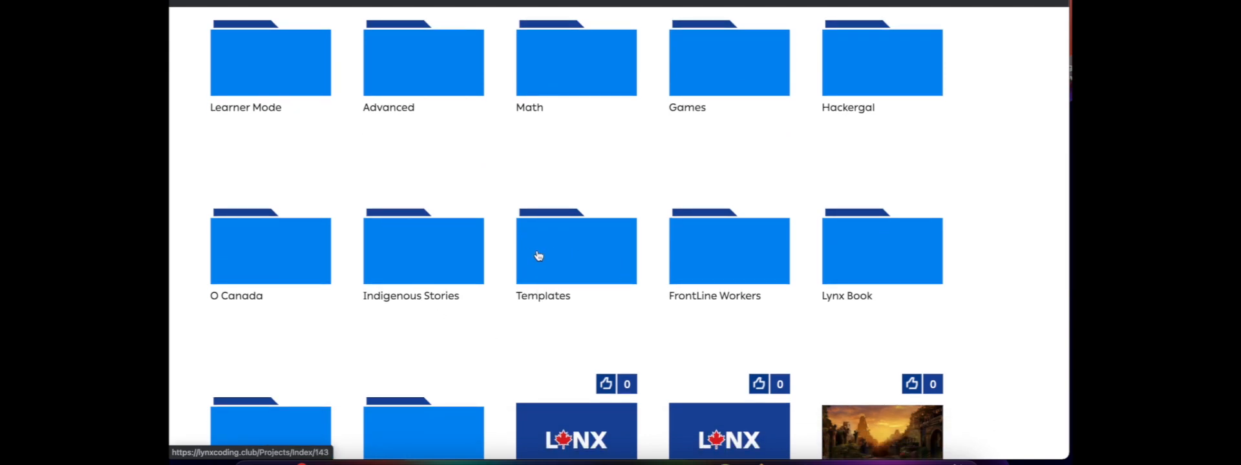
Open the Templates folder and look through the shared templates for Secret Path.
left_click(576, 248)
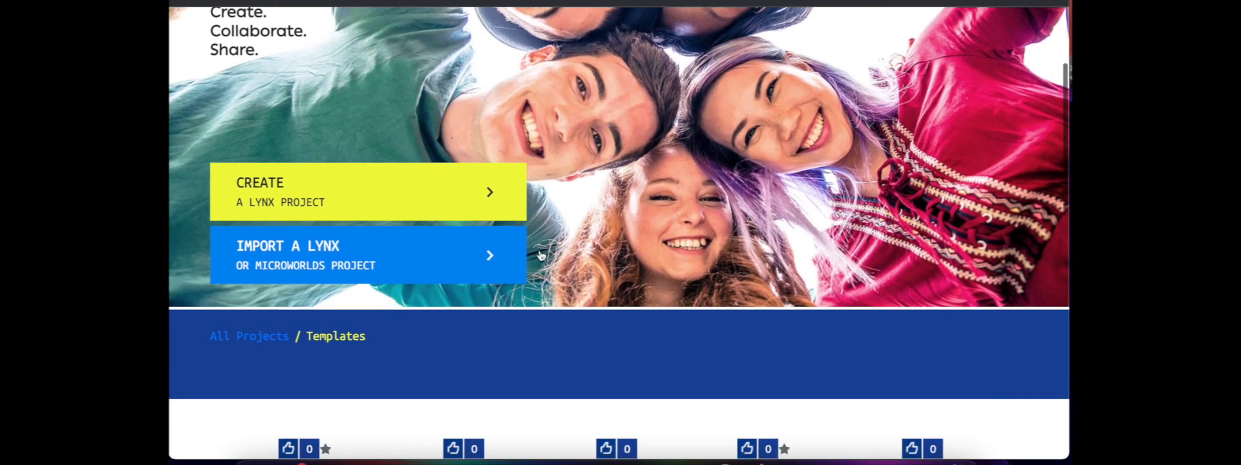
scroll("down", 3)
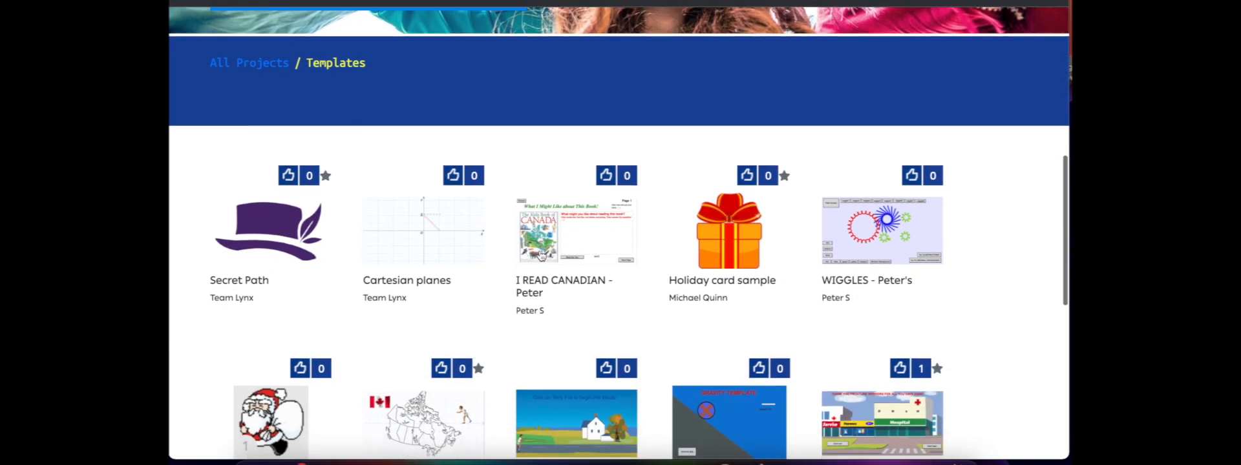
scroll("up", 3)
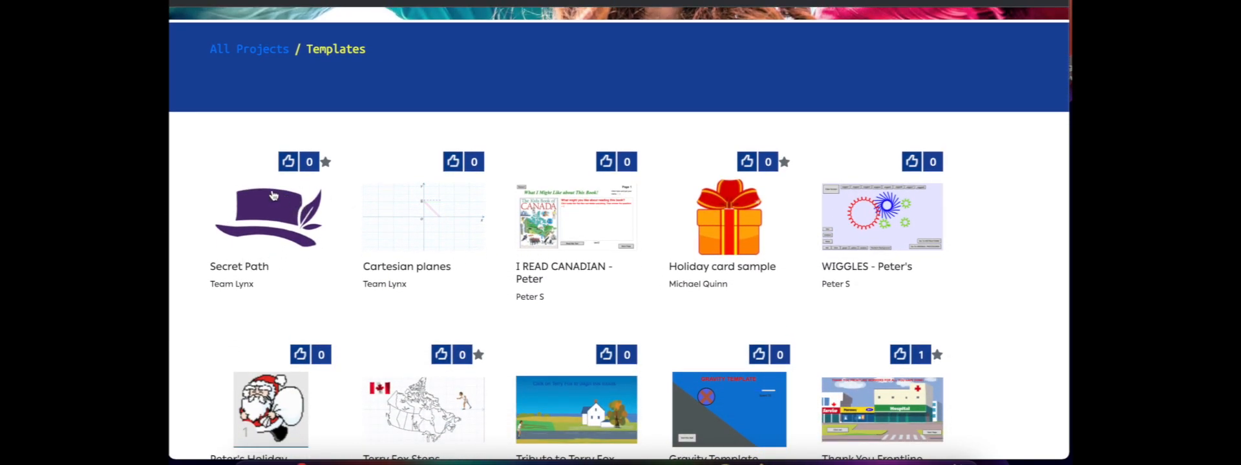
Download the Secret Path template by Team Lynx as Secret Path.js to the Desktop.
left_click(270, 216)
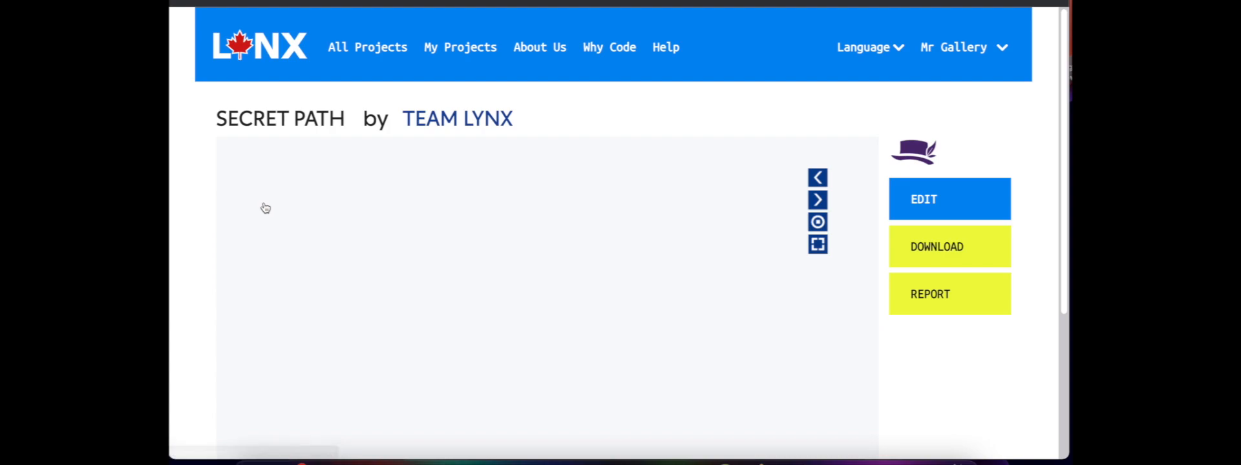
mouse_move(608, 248)
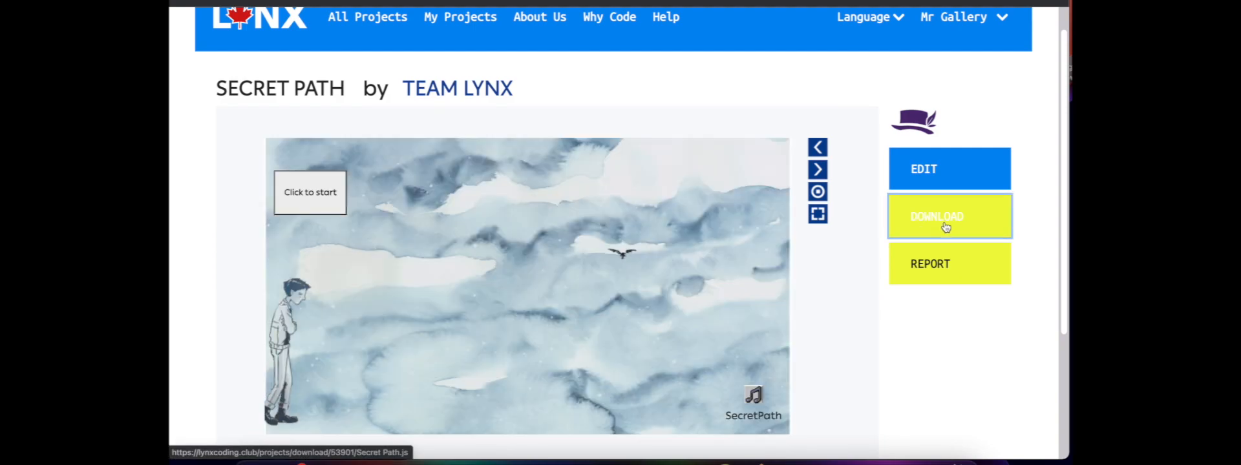
left_click(948, 216)
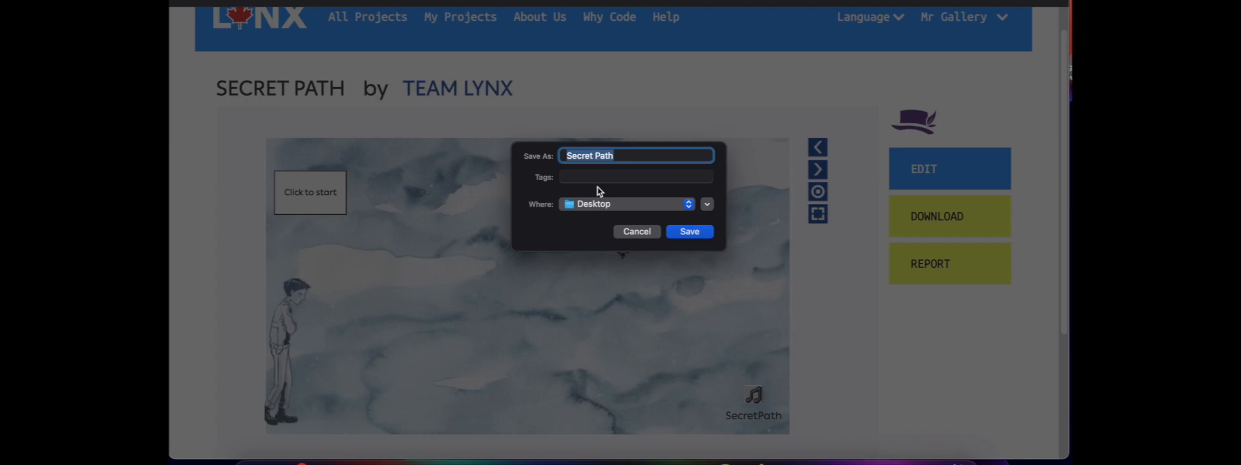
left_click(686, 232)
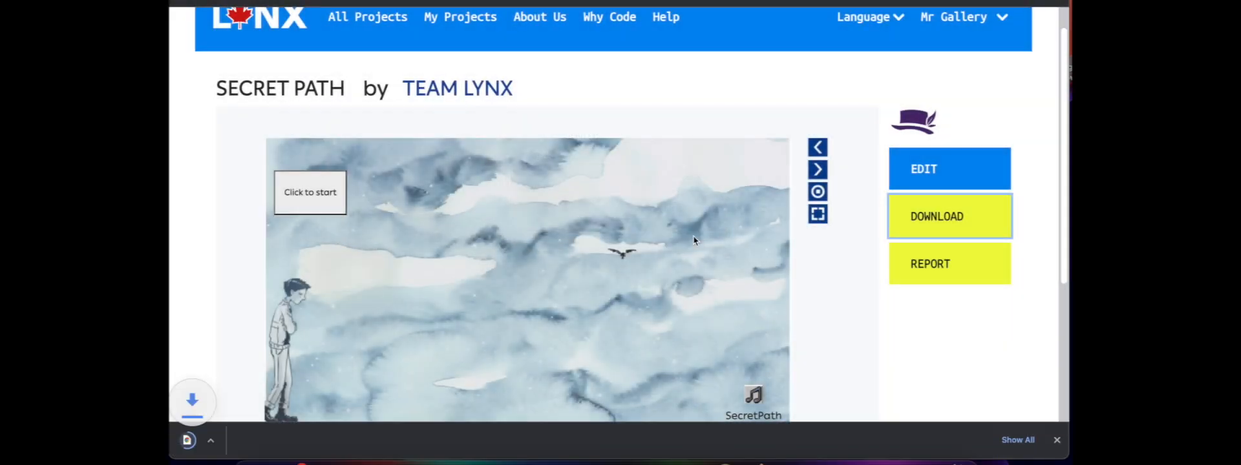
left_click(948, 216)
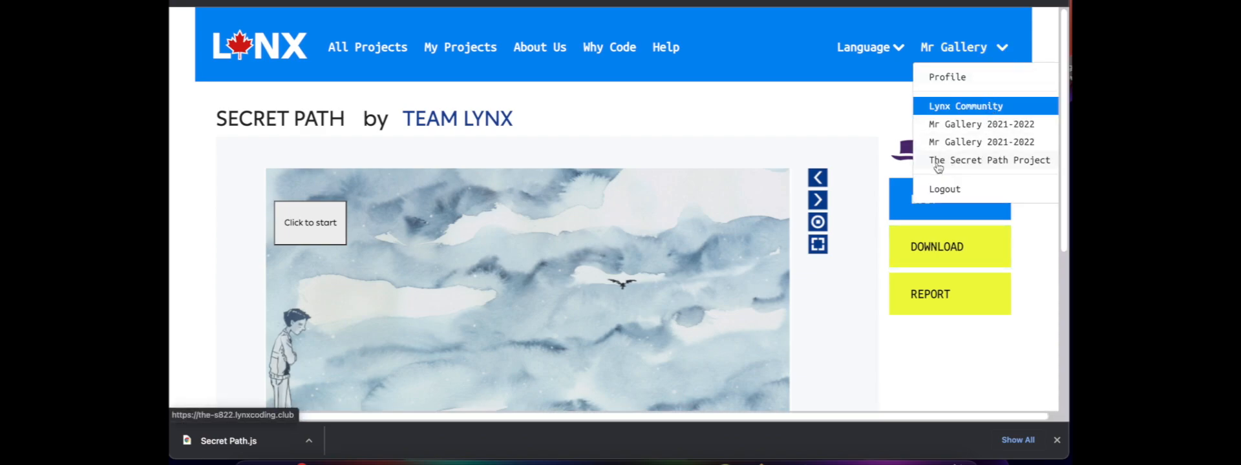
Return to The Secret Path Project club and start 'Import a Lynx or MicroWorlds Project'.
left_click(992, 160)
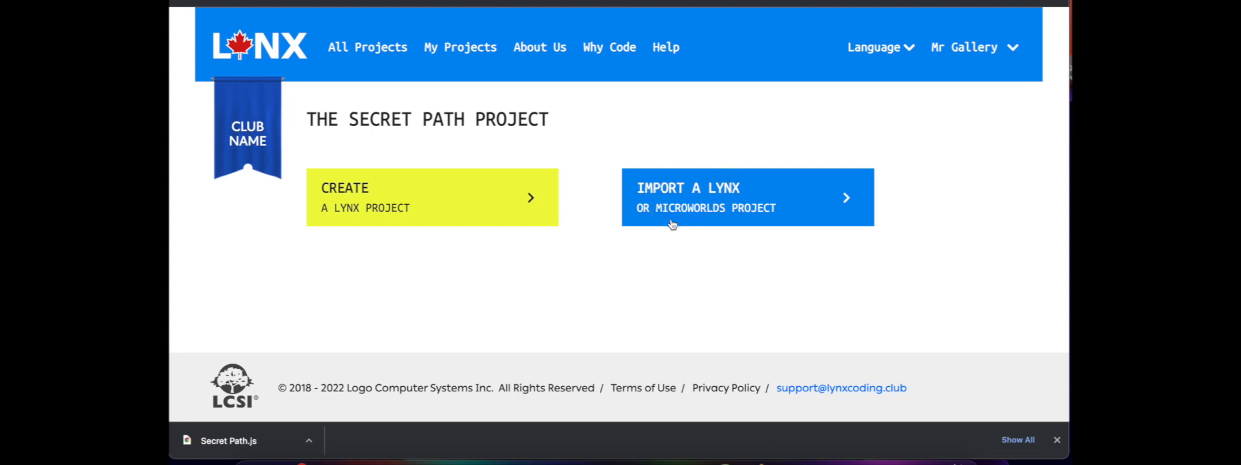
left_click(746, 197)
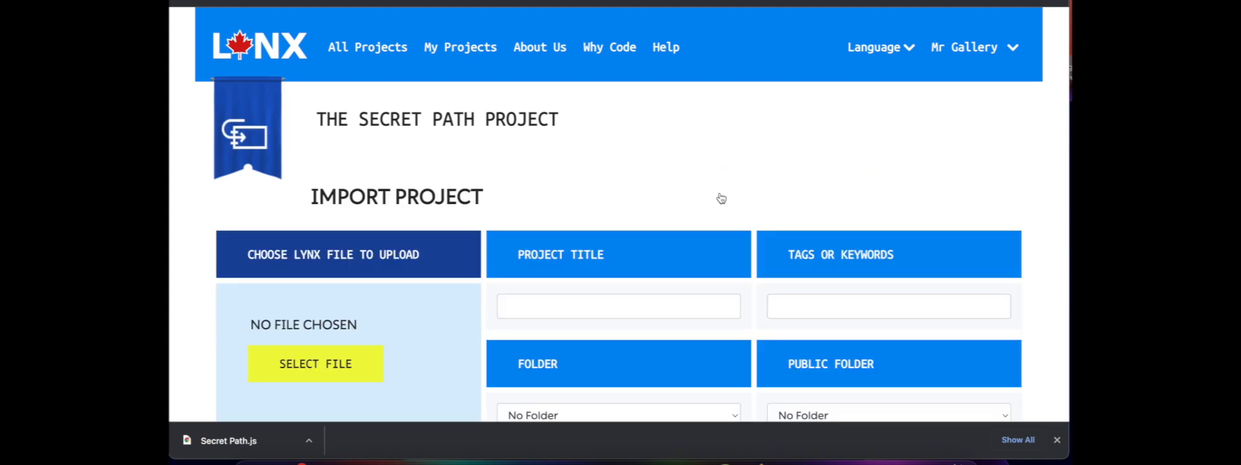
scroll("down", 3)
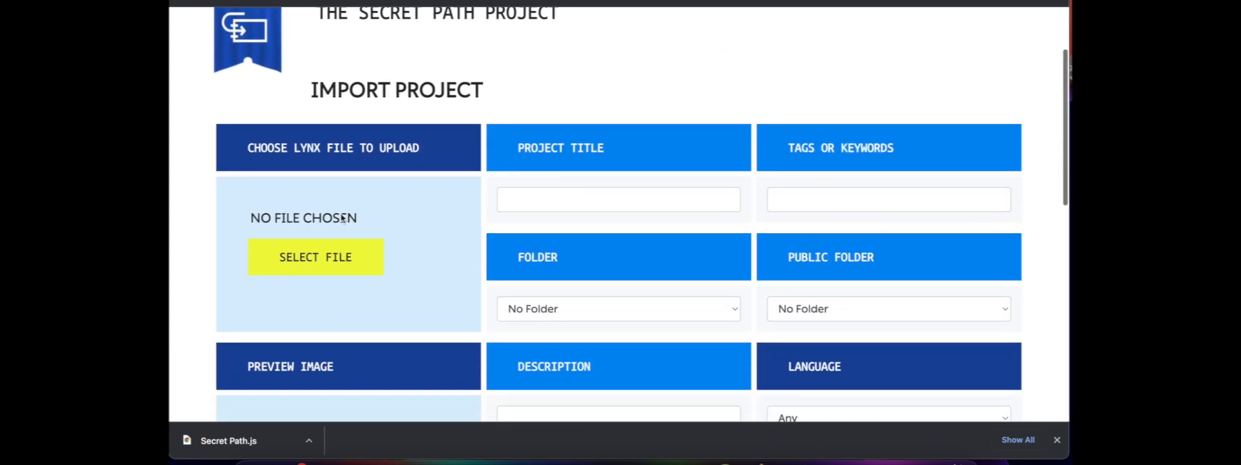
mouse_move(302, 276)
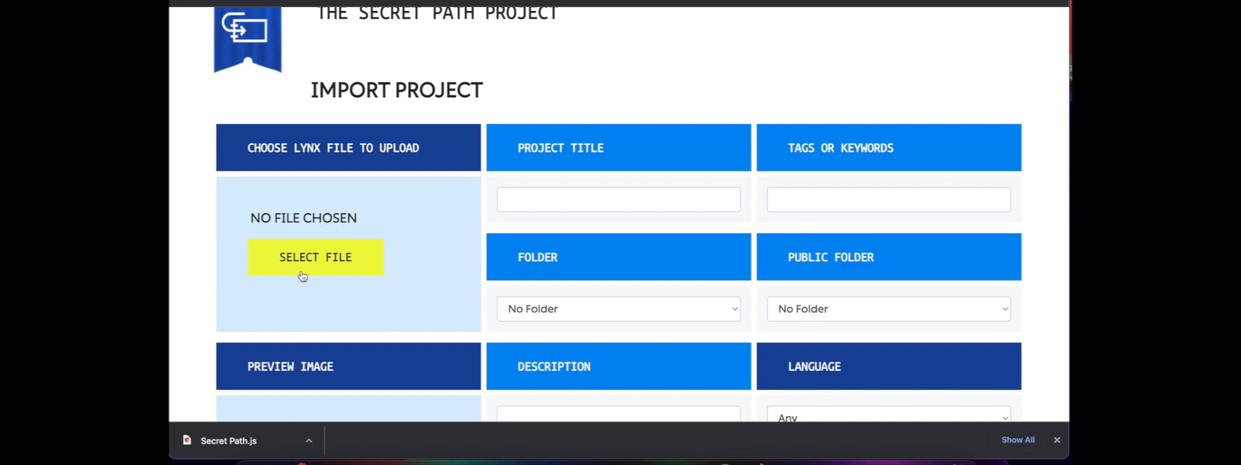
Load Secret Path.js into the import form titled 'Secret Path Project Template for Students'.
left_click(316, 255)
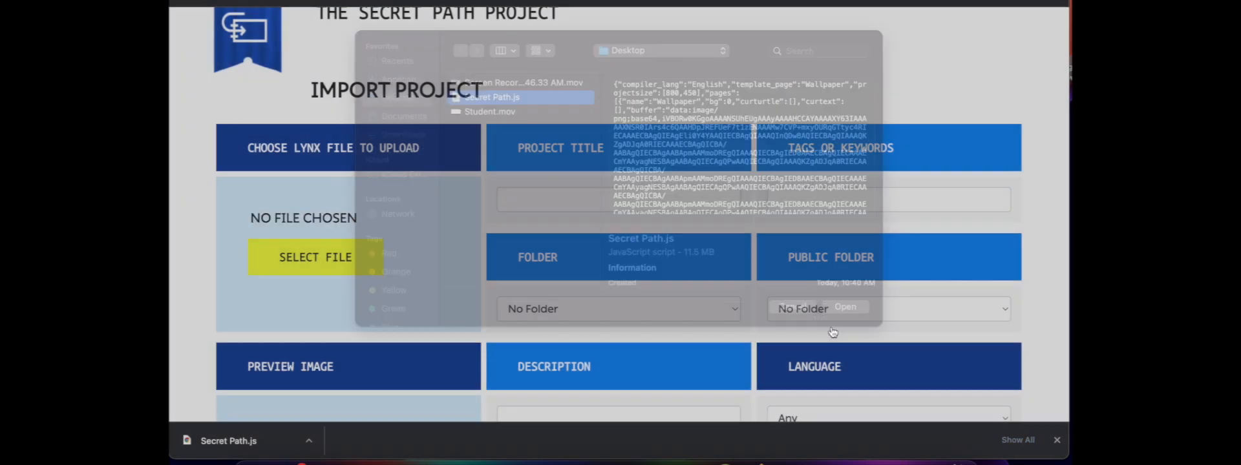
left_click(617, 199)
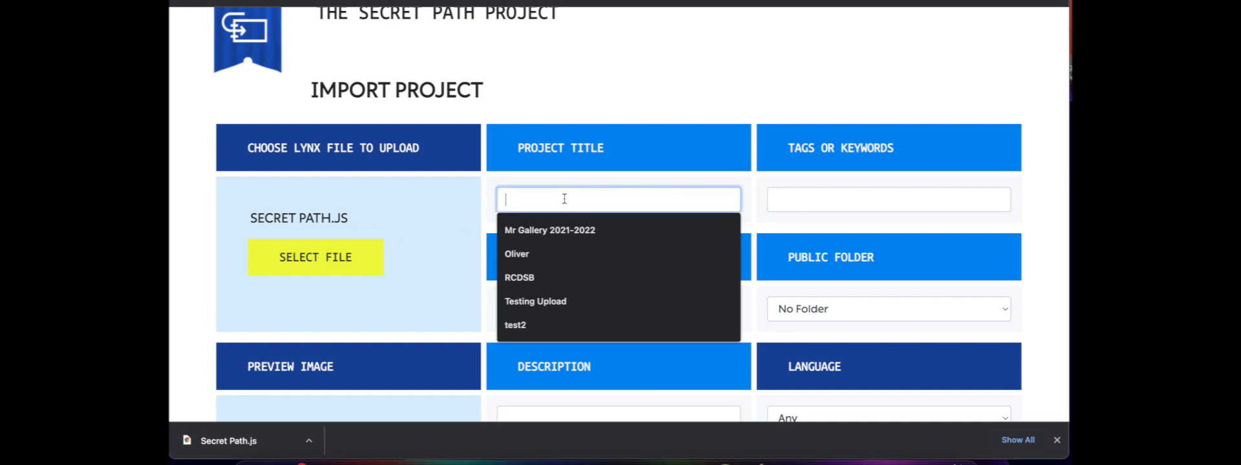
type("Sec")
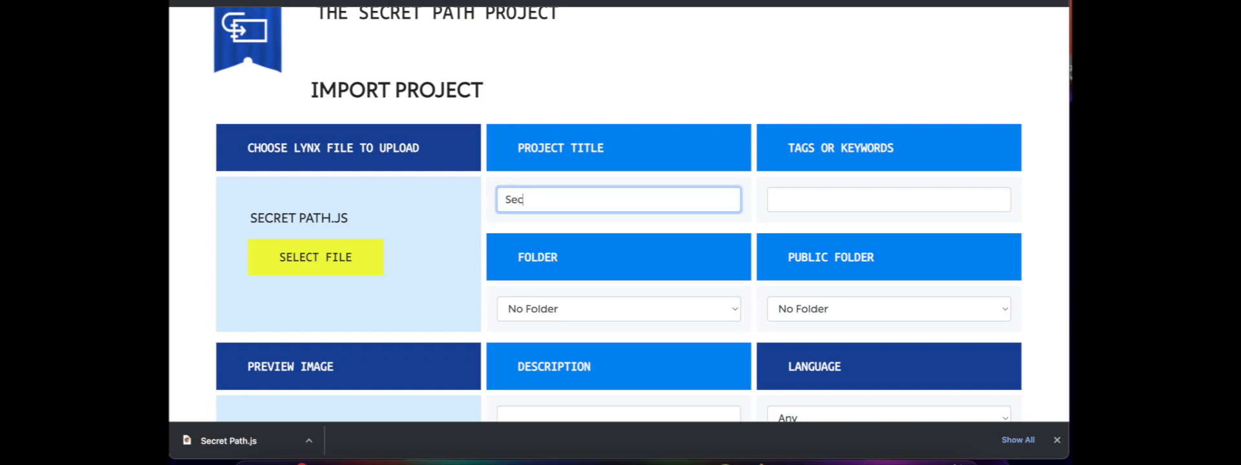
type("Secret Path Project Template for Students")
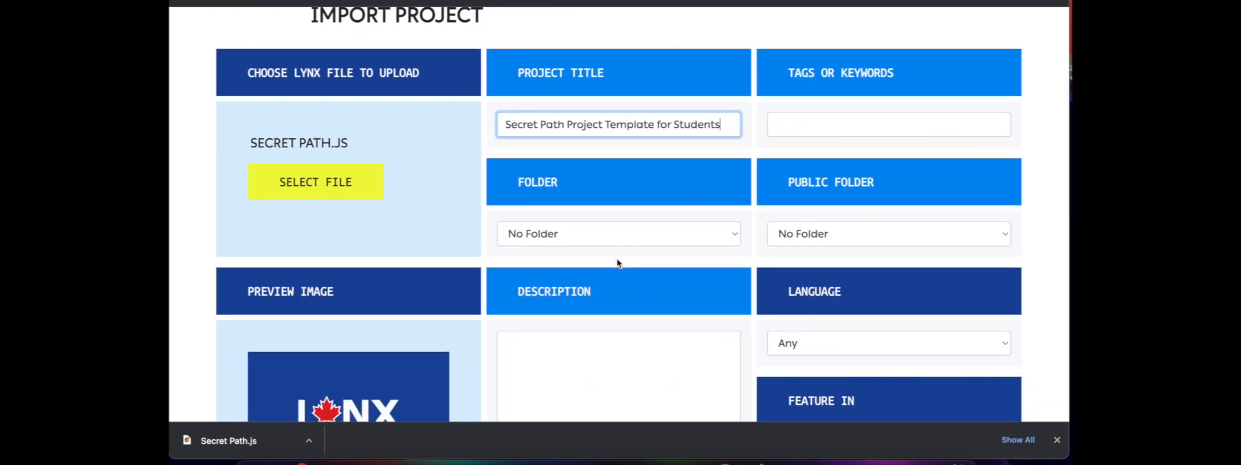
Review the import form's Private and Save options and confirm the import.
scroll("down", 3)
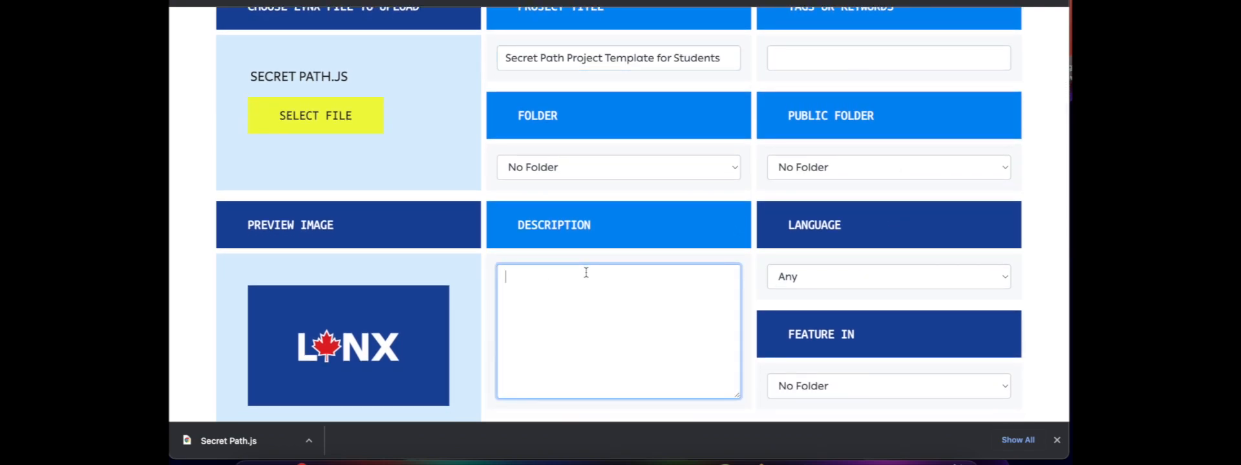
scroll("up", 3)
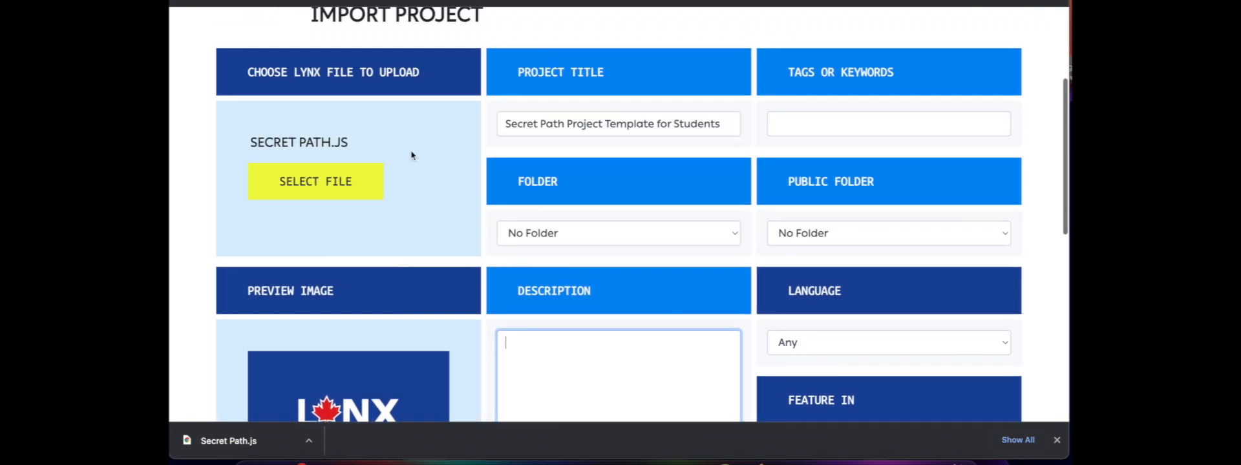
scroll("down", 3)
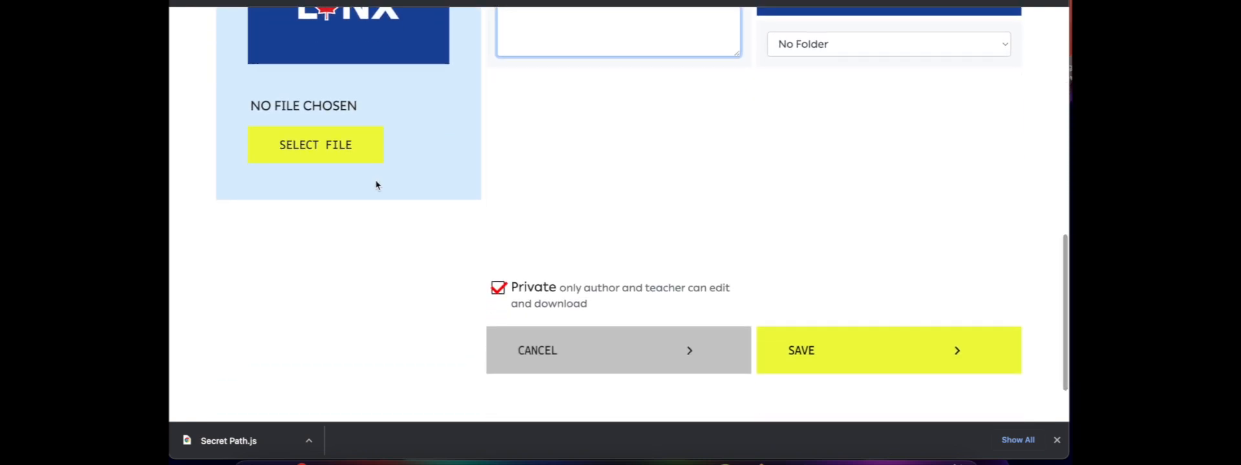
scroll("up", 3)
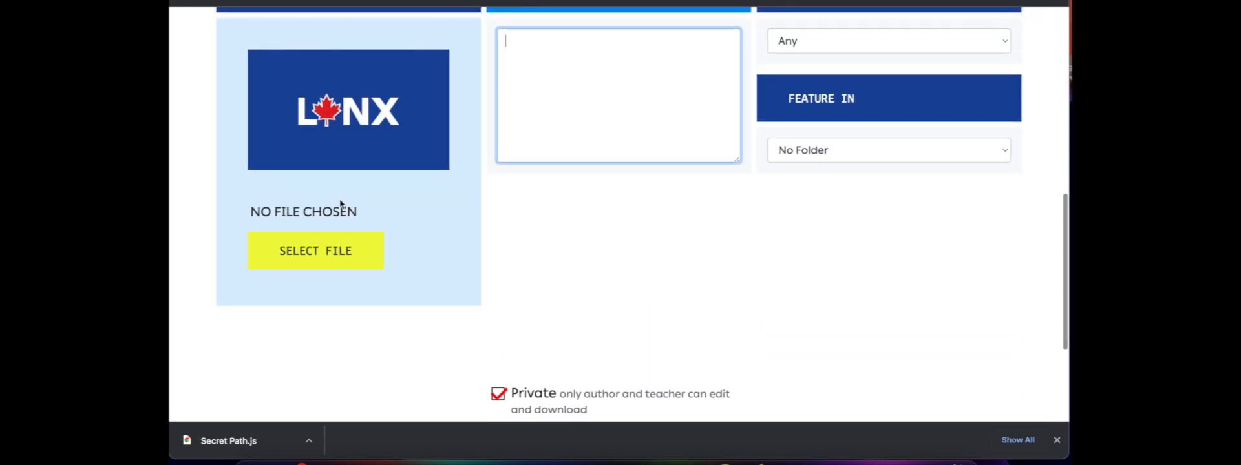
scroll("up", 3)
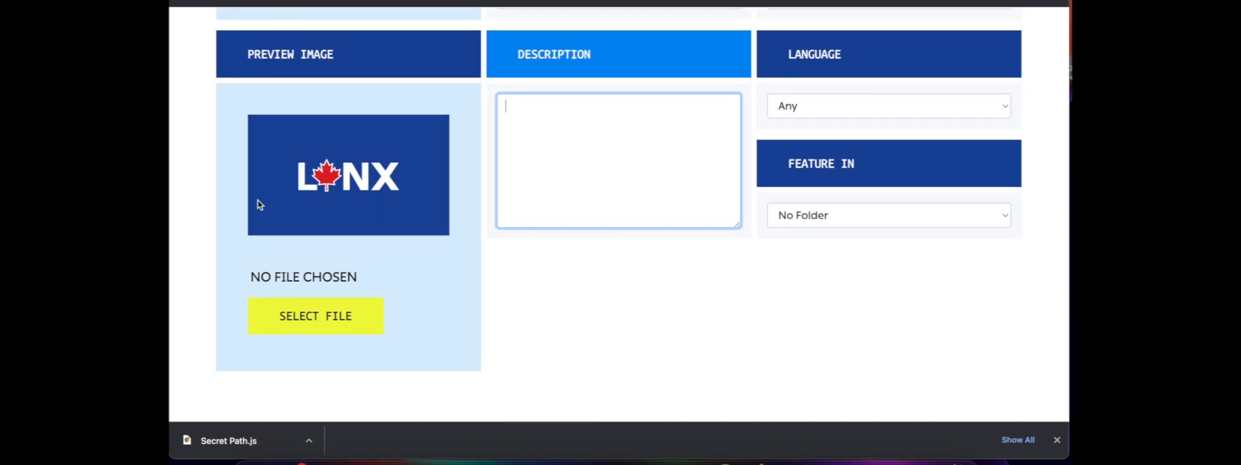
mouse_move(336, 208)
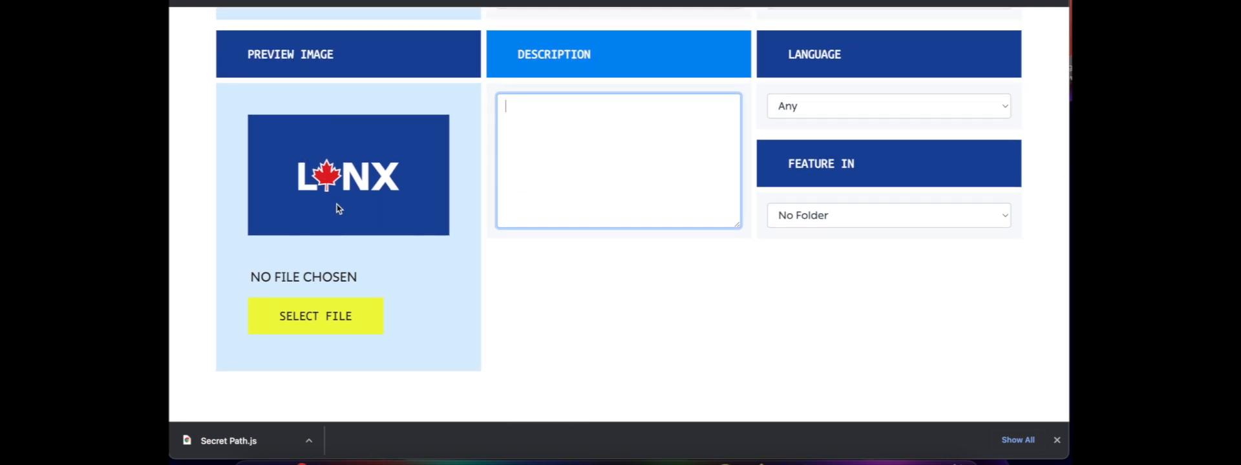
scroll("down", 3)
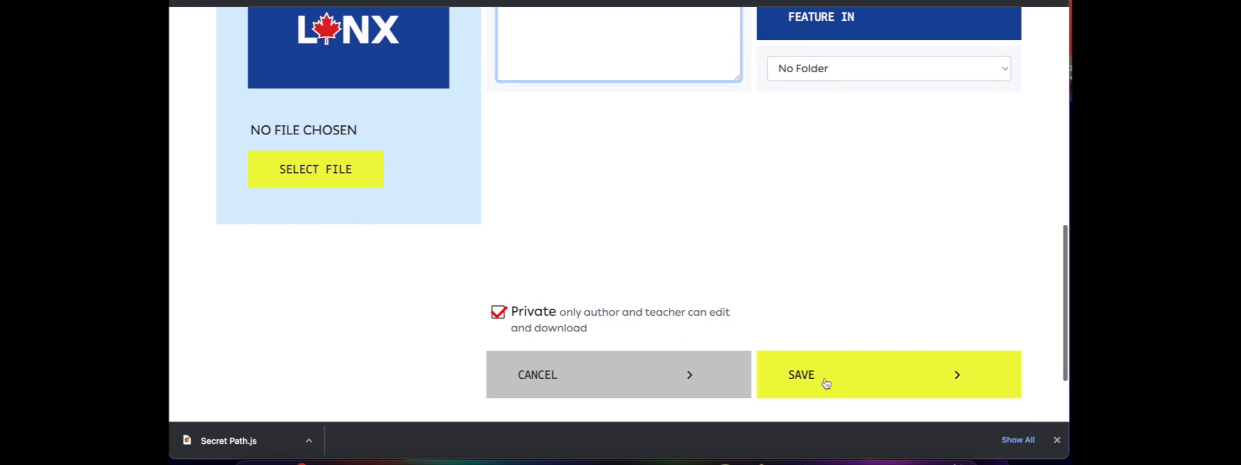
mouse_move(498, 315)
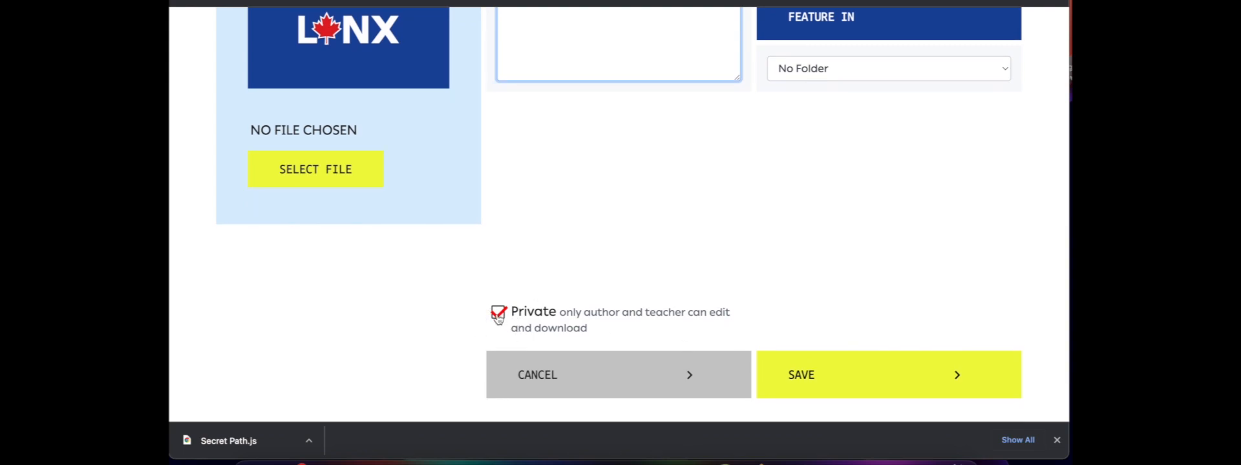
left_click(498, 312)
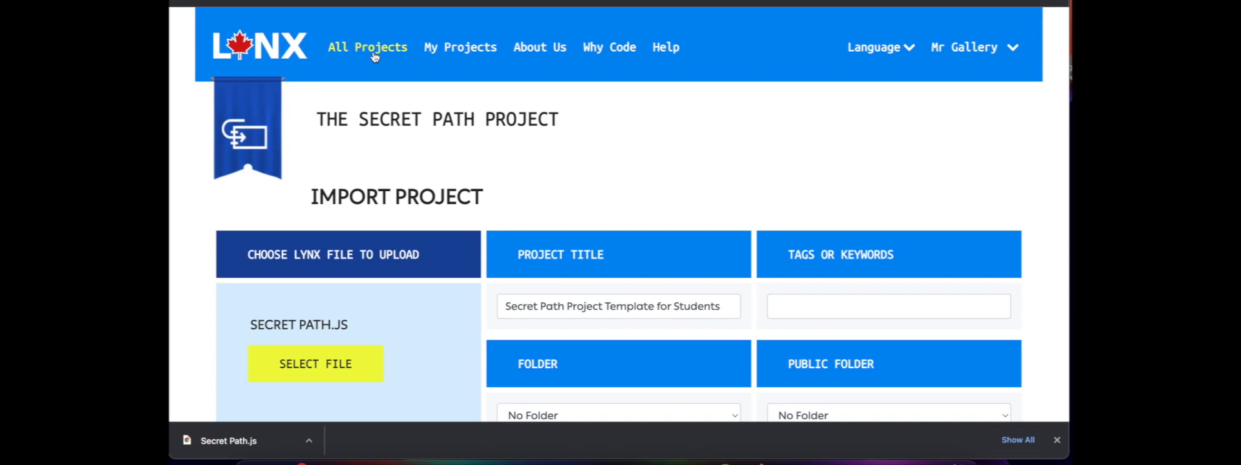
View the club's All Projects list showing the imported Secret Path template card.
left_click(366, 47)
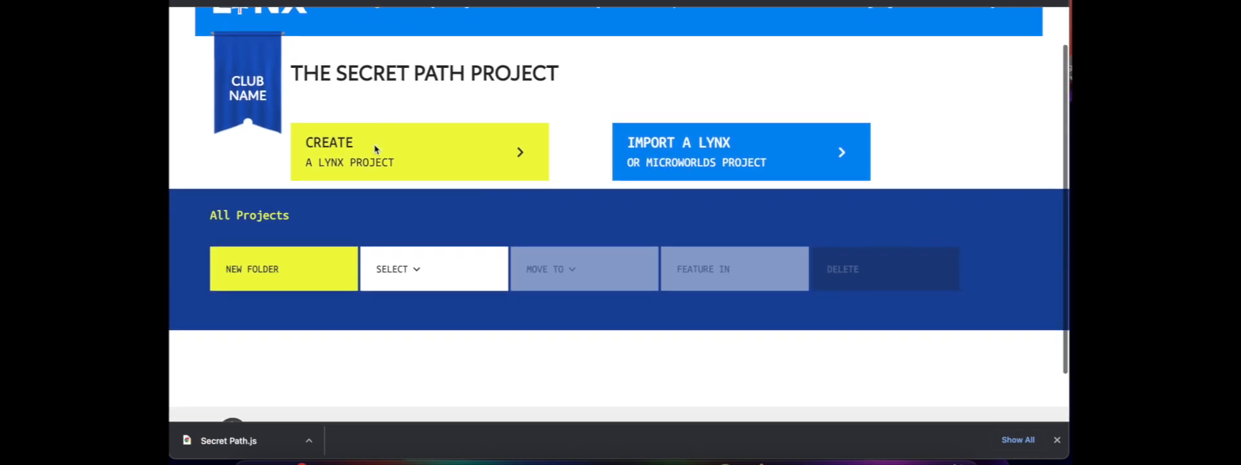
scroll("down", 3)
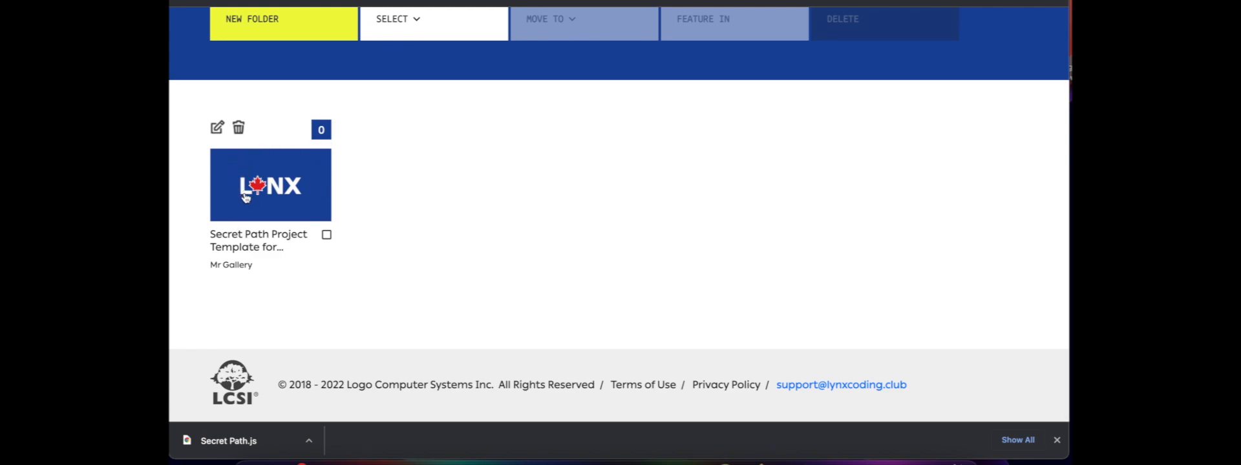
mouse_move(253, 163)
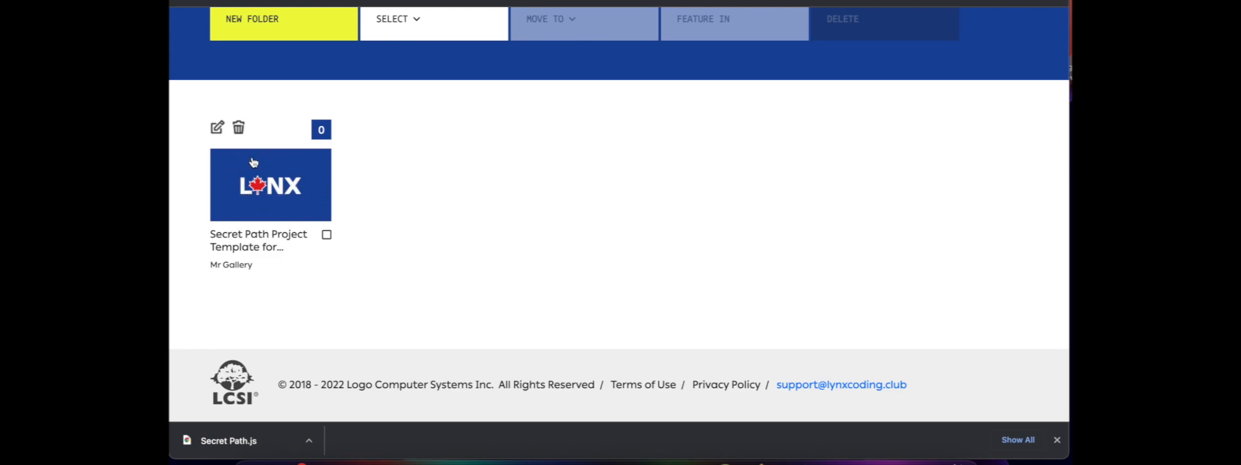
scroll("up", 3)
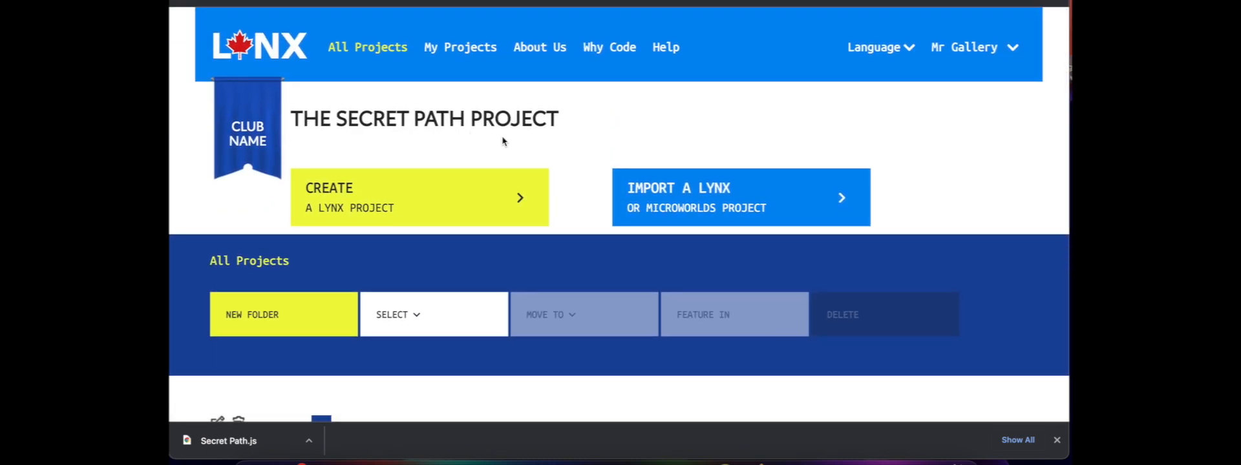
scroll("down", 3)
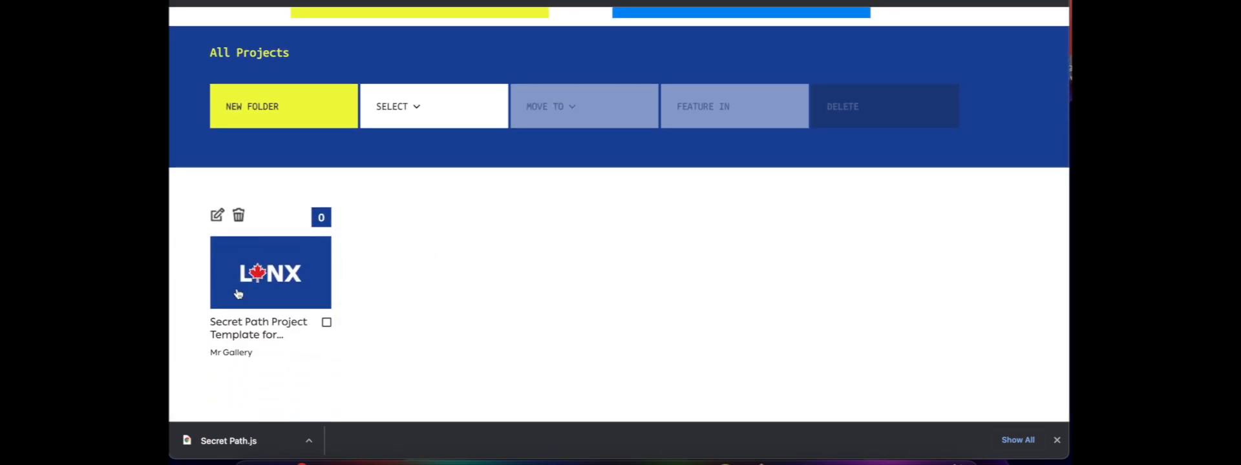
mouse_move(268, 277)
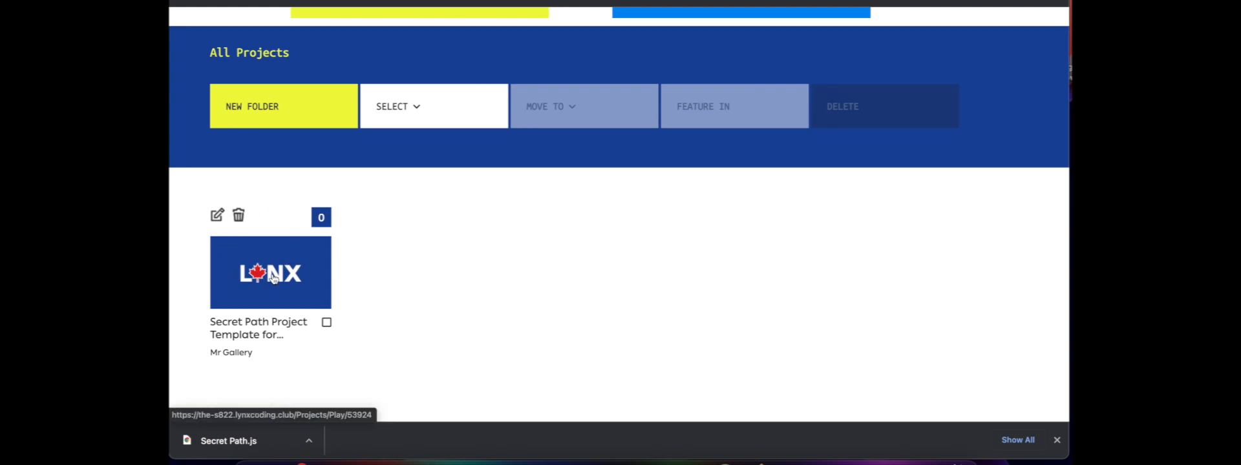